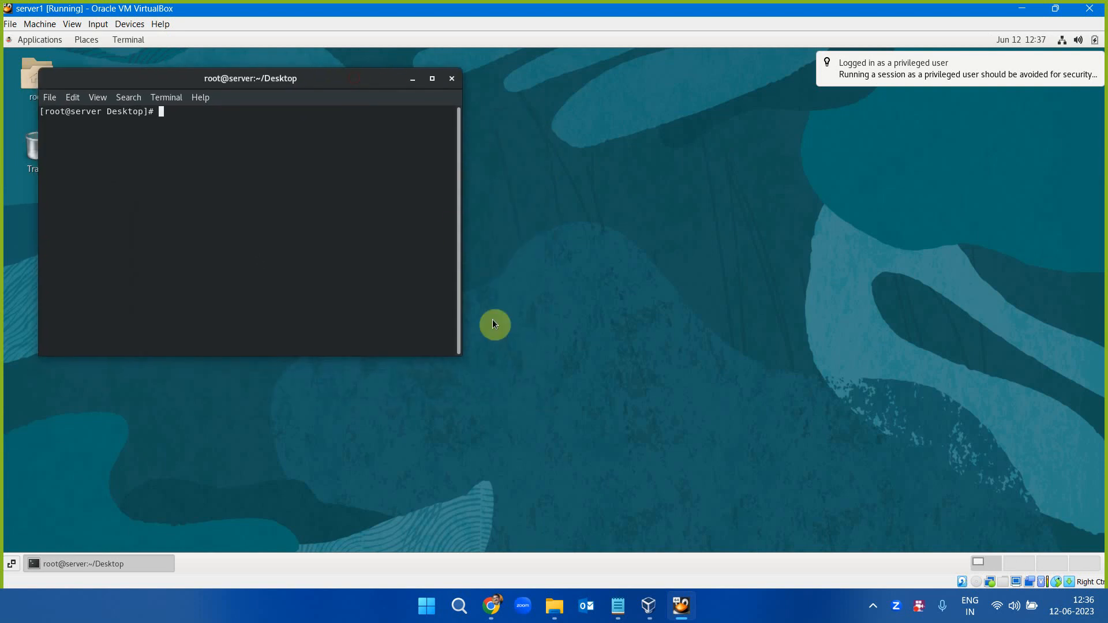
# Step: Enlarge the terminal, cd to home, and Tab-list the pod-prefixed commands
pyautogui.moveTo(459, 357); pyautogui.dragTo(1029, 449)
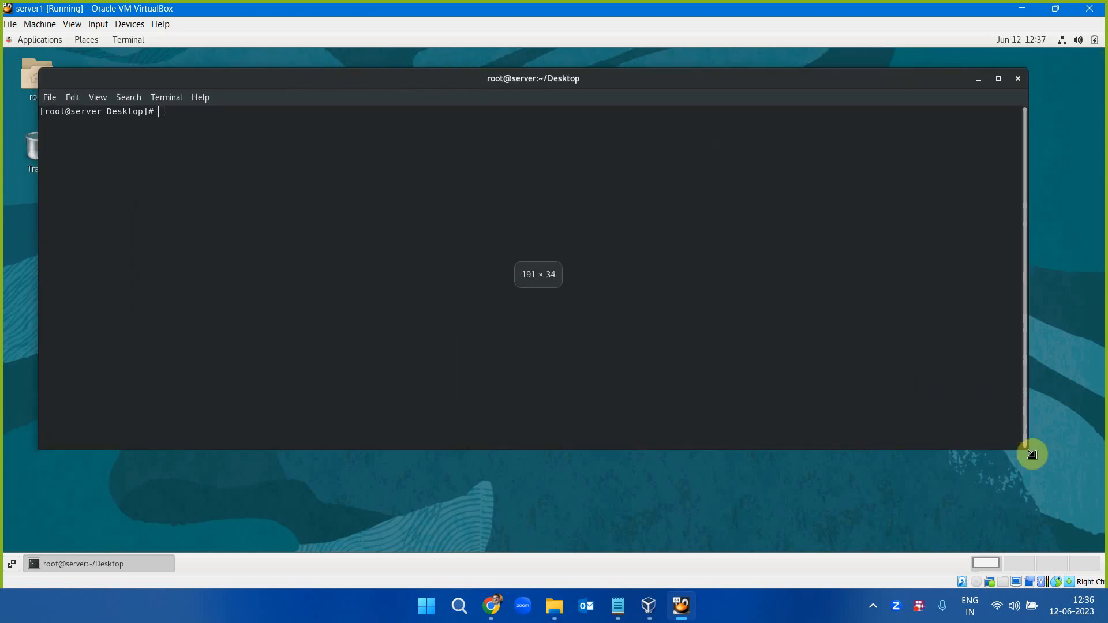
pyautogui.write('cd')
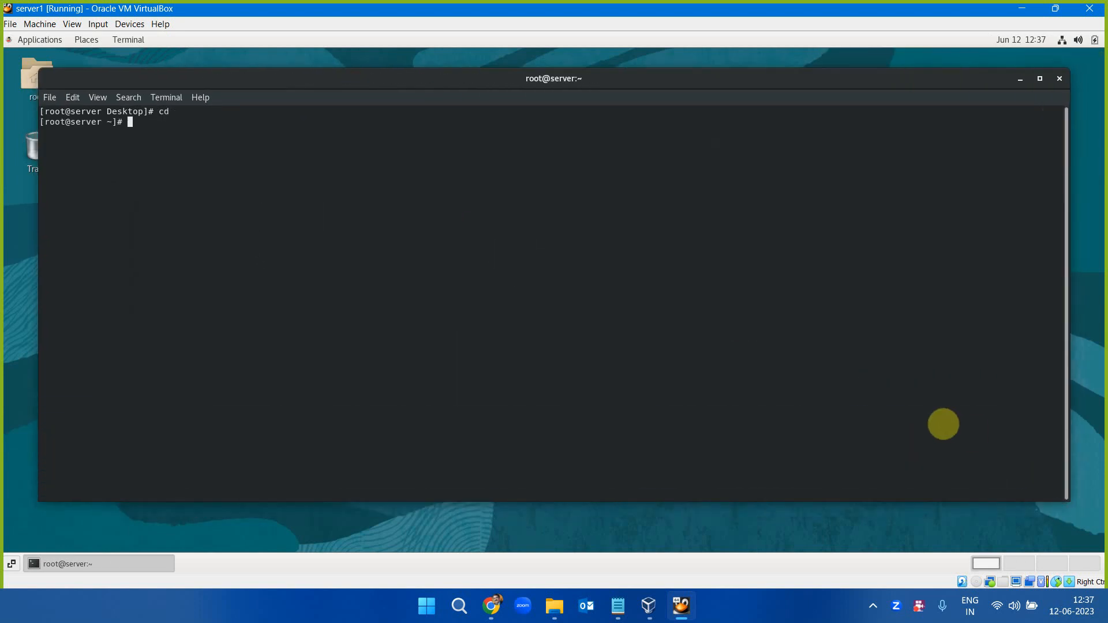
pyautogui.write('pod')
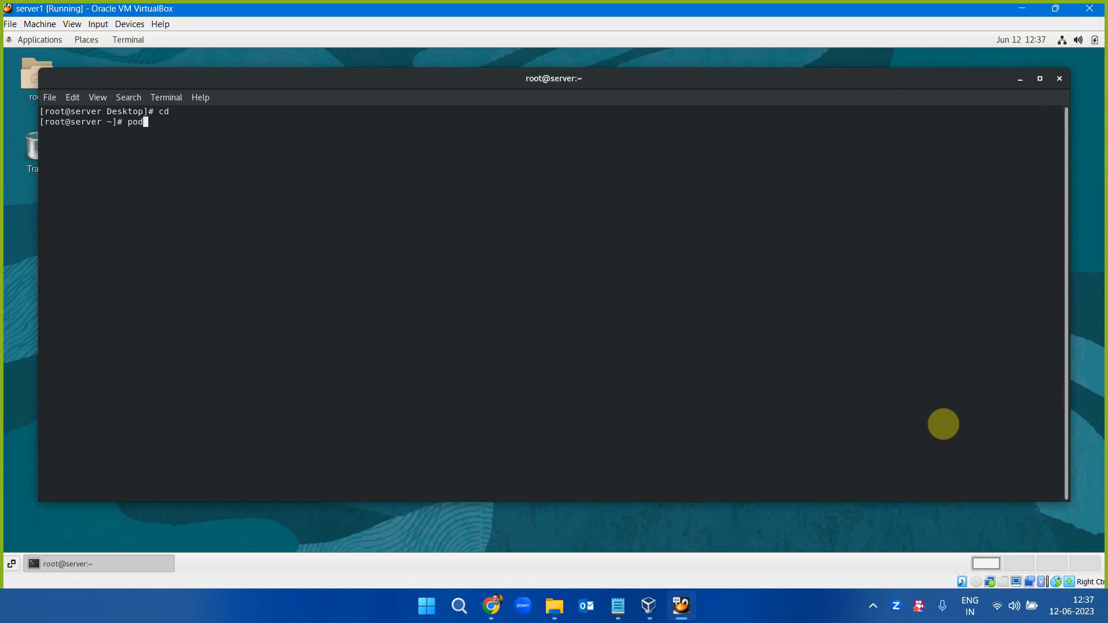
pyautogui.press('Tab')
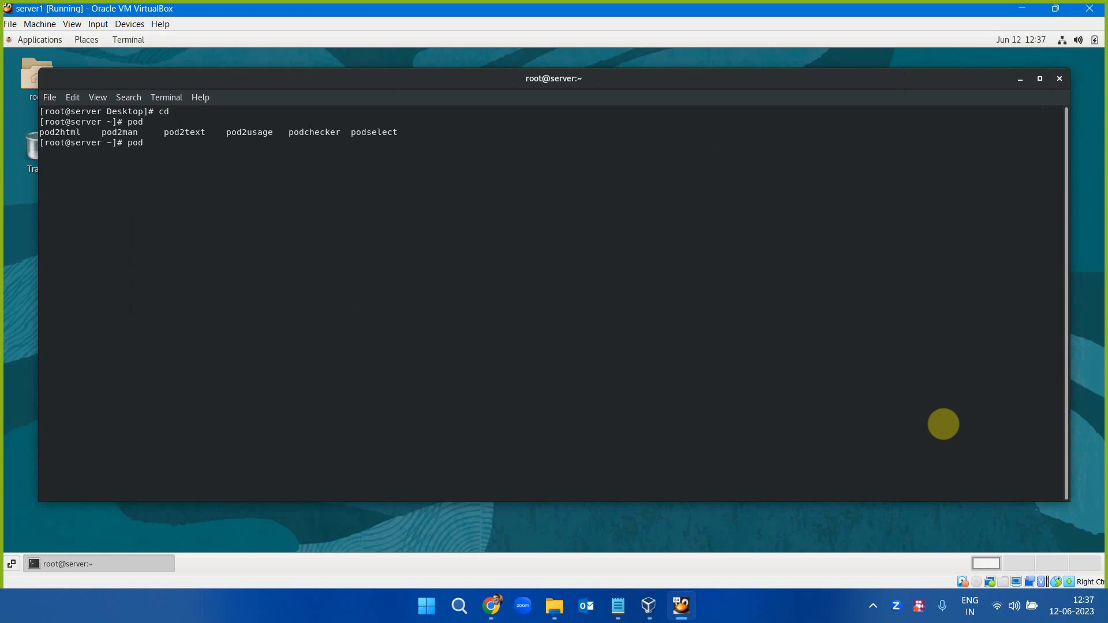
pyautogui.press('Backspace')
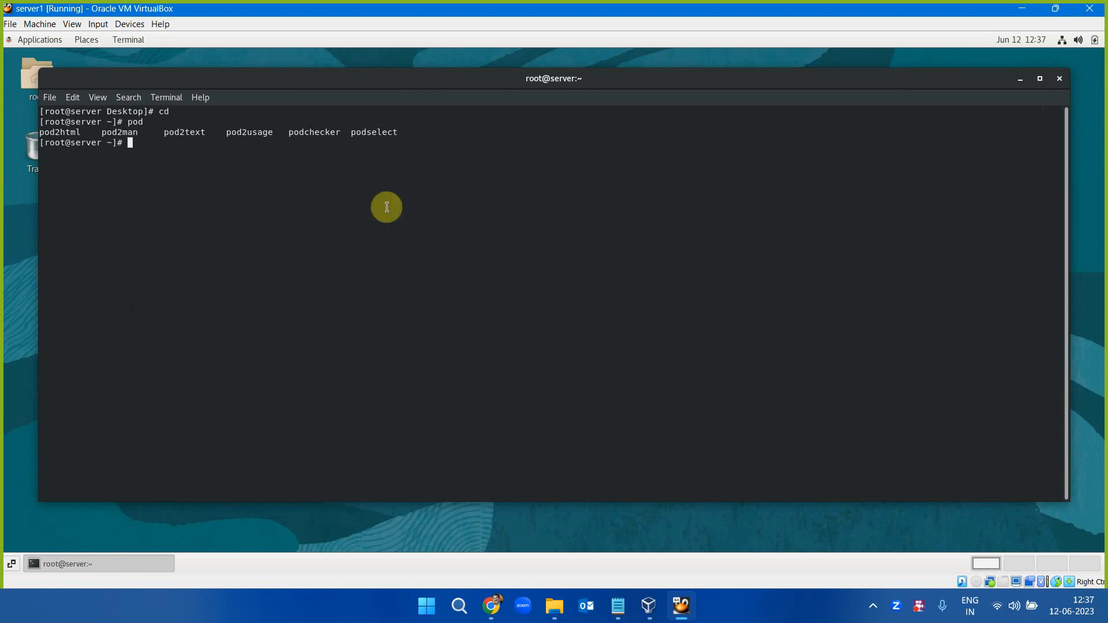
# Step: Run 'dnf module install container-tools/common -y' in the guest terminal
pyautogui.write('dnf module install container-tools/common -y')
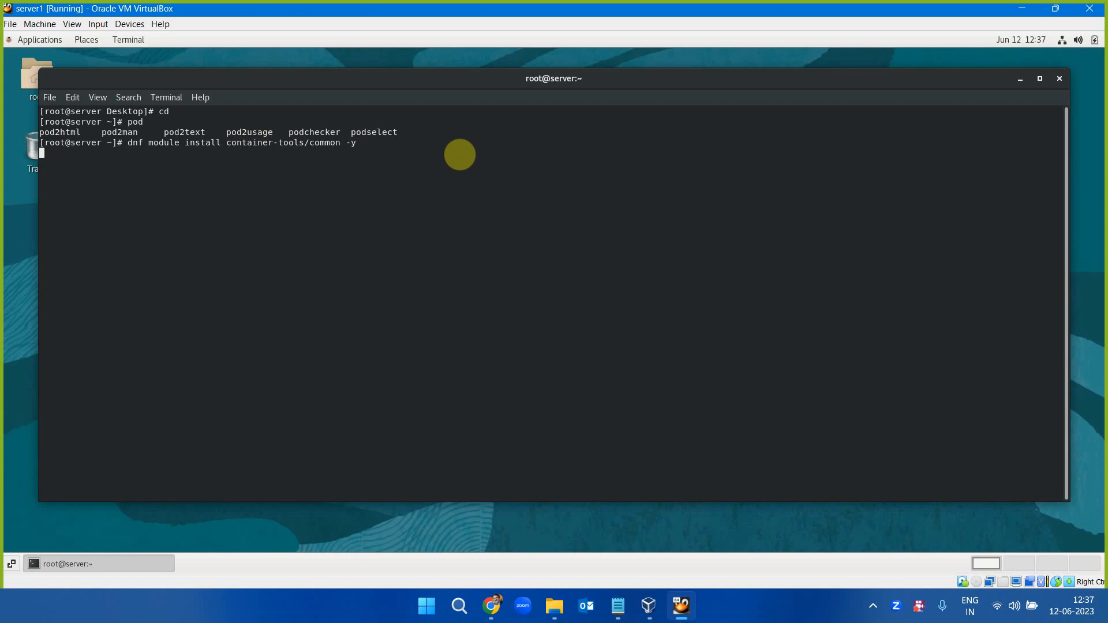
pyautogui.moveTo(238, 108)
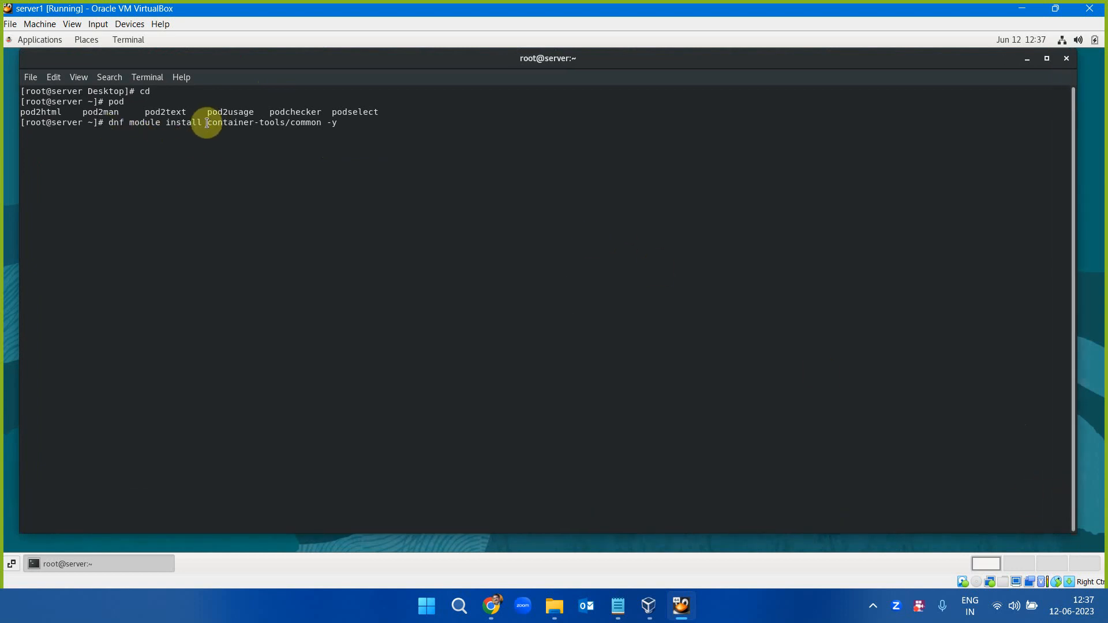
pyautogui.press('Return')
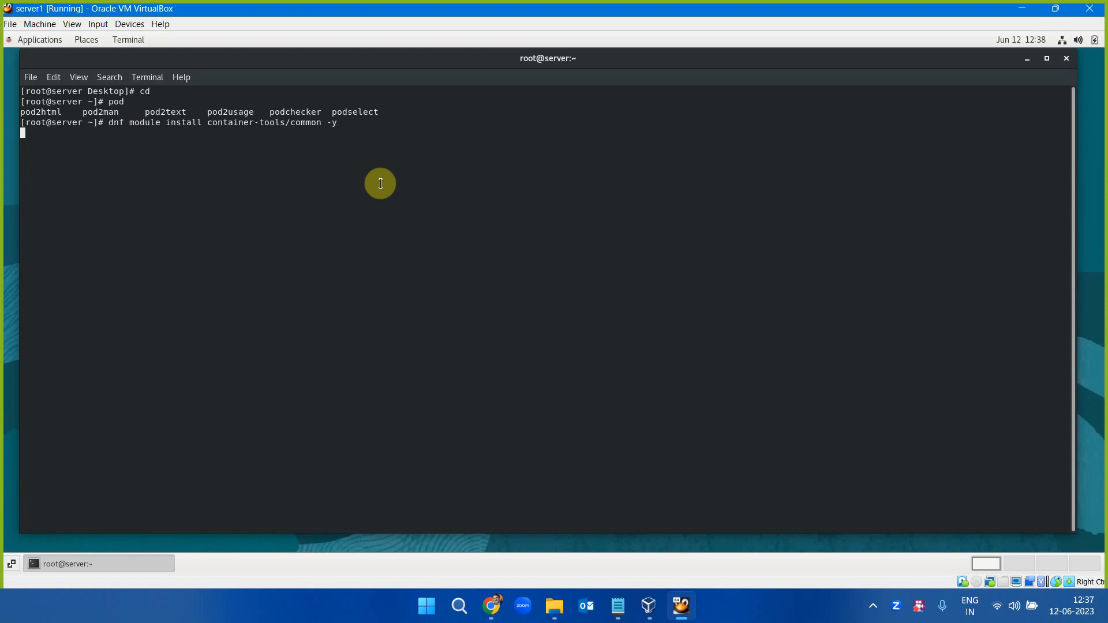
pyautogui.moveTo(447, 236)
pyautogui.write('p')
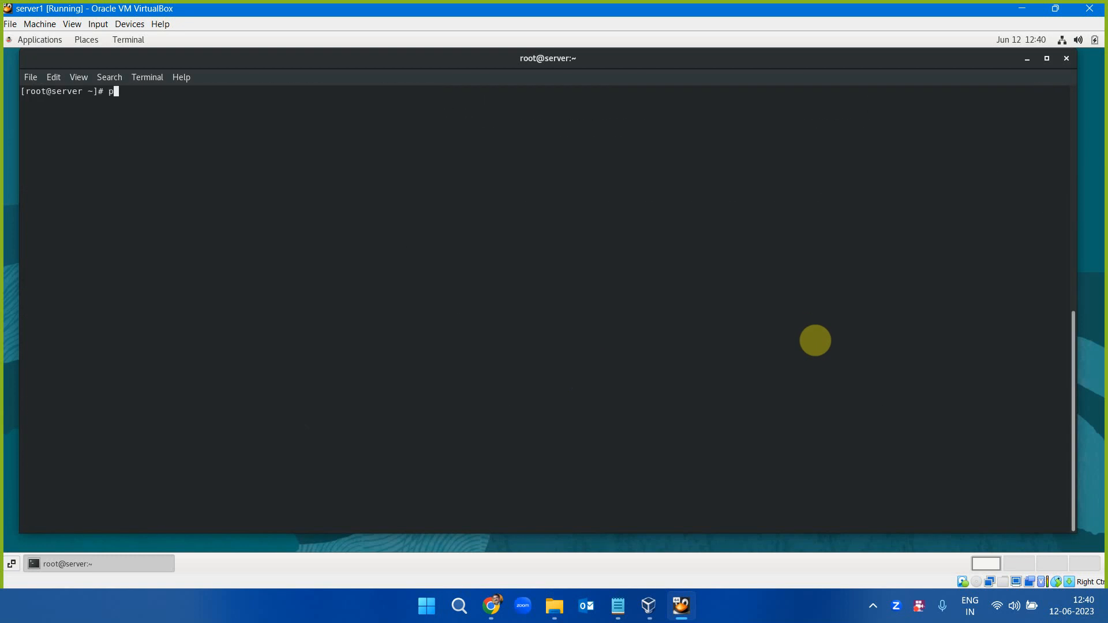
pyautogui.write('odman')
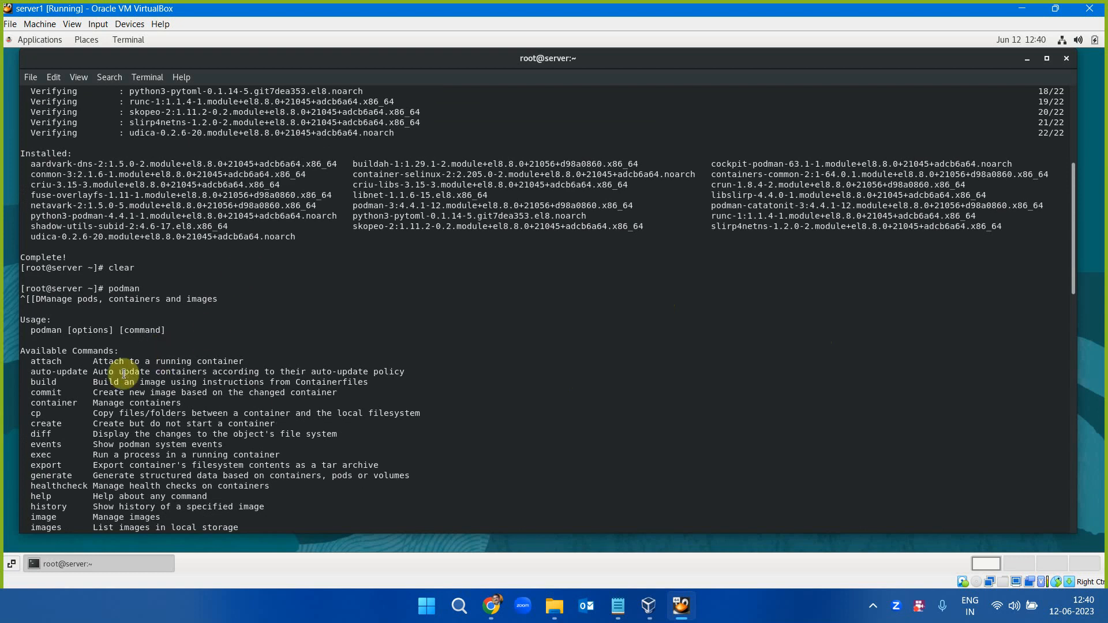
pyautogui.doubleClick(121, 185)
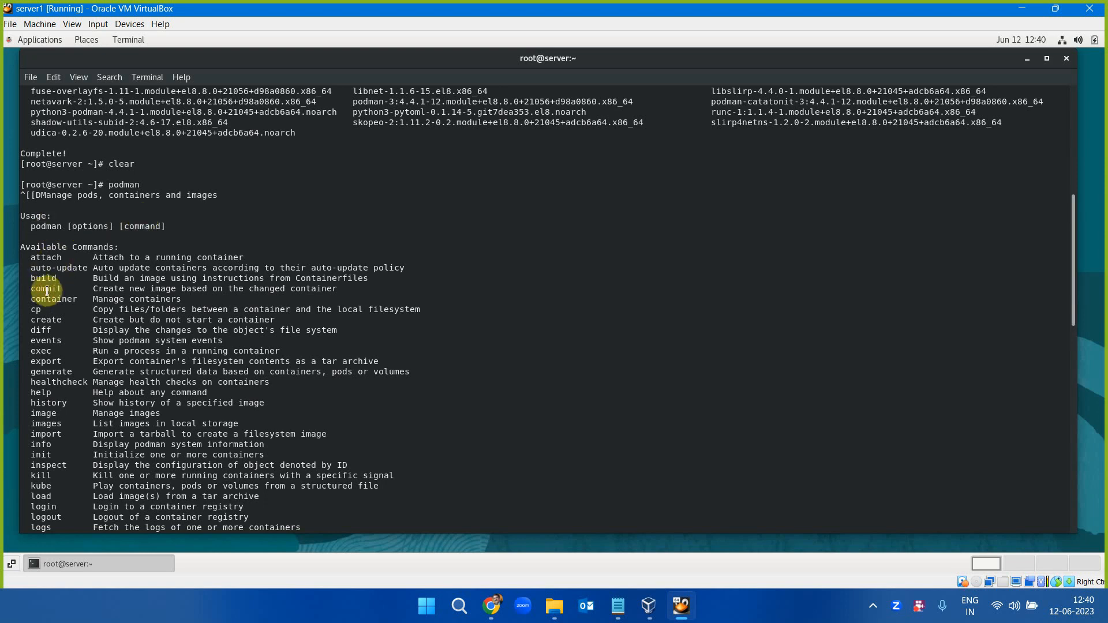
pyautogui.moveTo(41, 332)
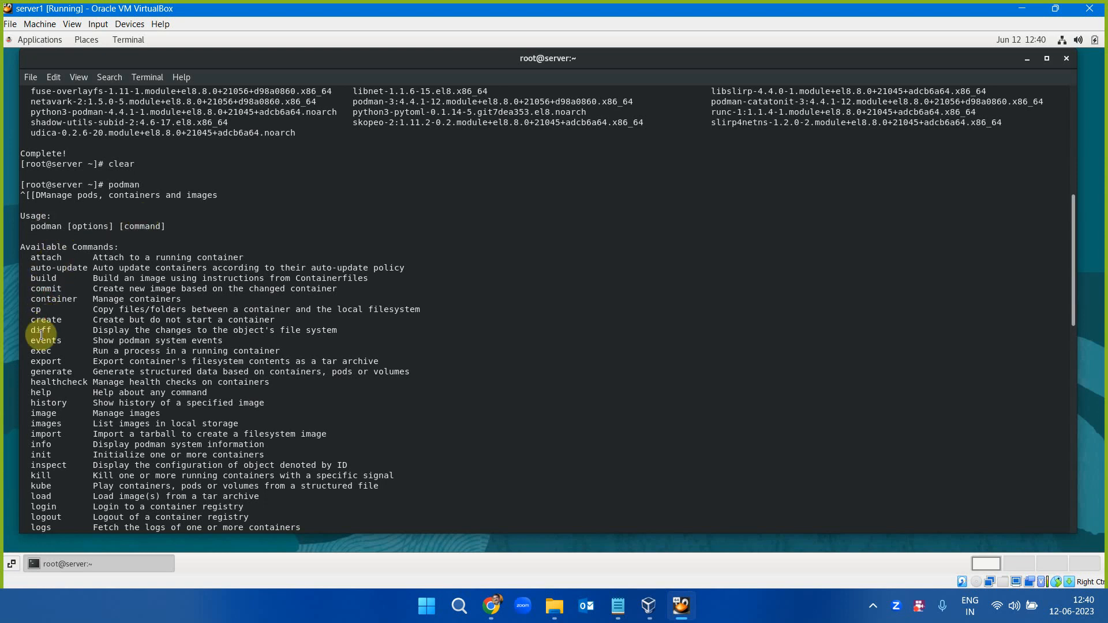
pyautogui.moveTo(469, 303)
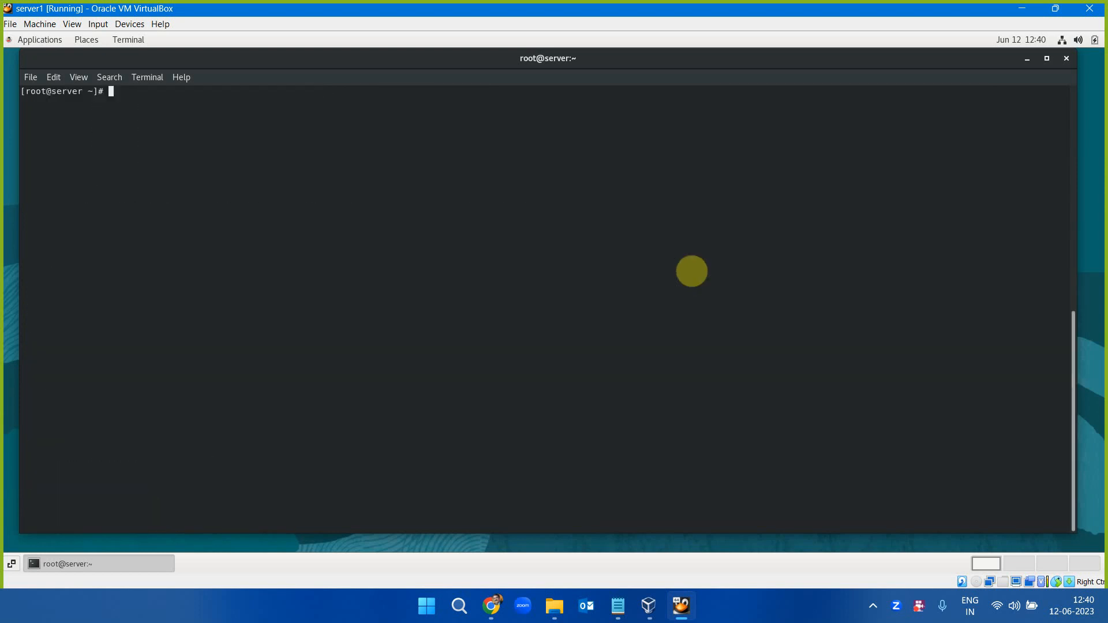
pyautogui.write('pod')
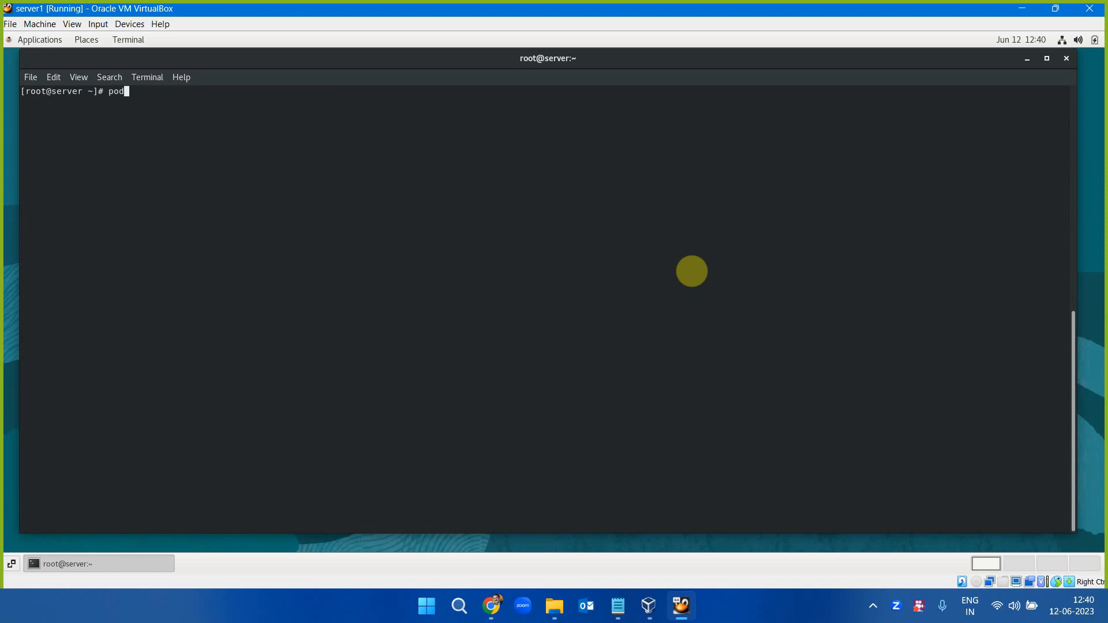
pyautogui.write('man')
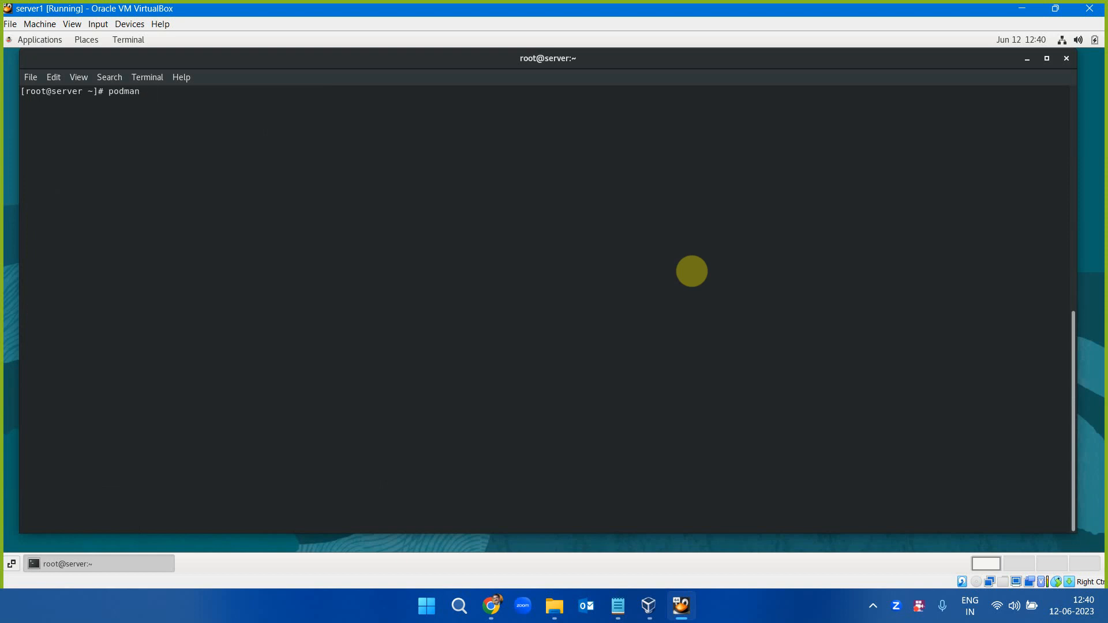
pyautogui.write('info')
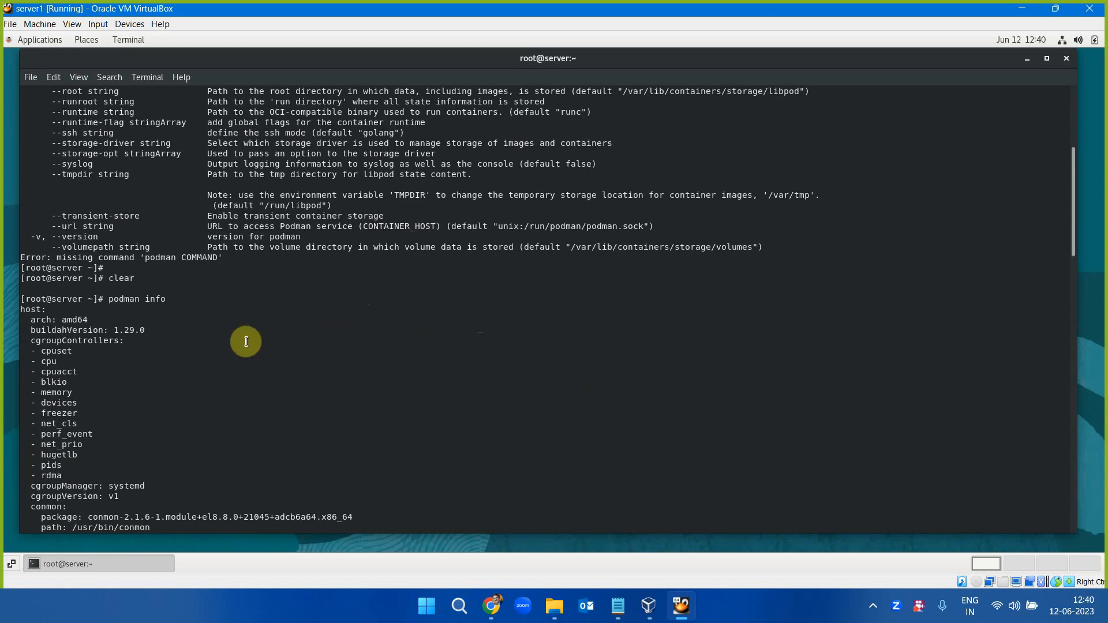
pyautogui.moveTo(237, 341)
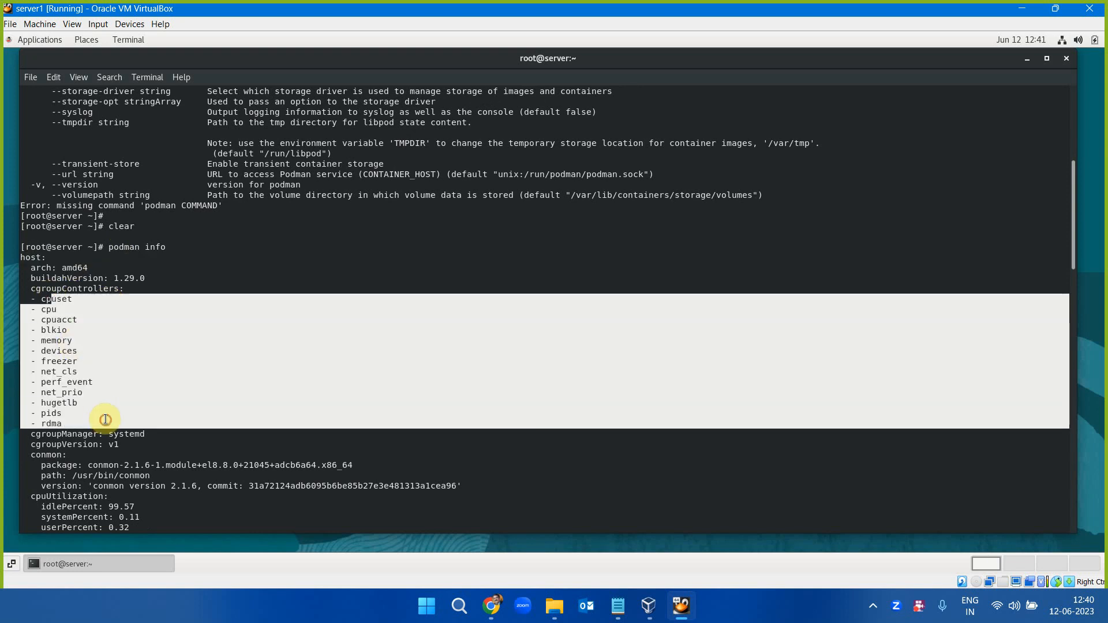
pyautogui.scroll(-3)
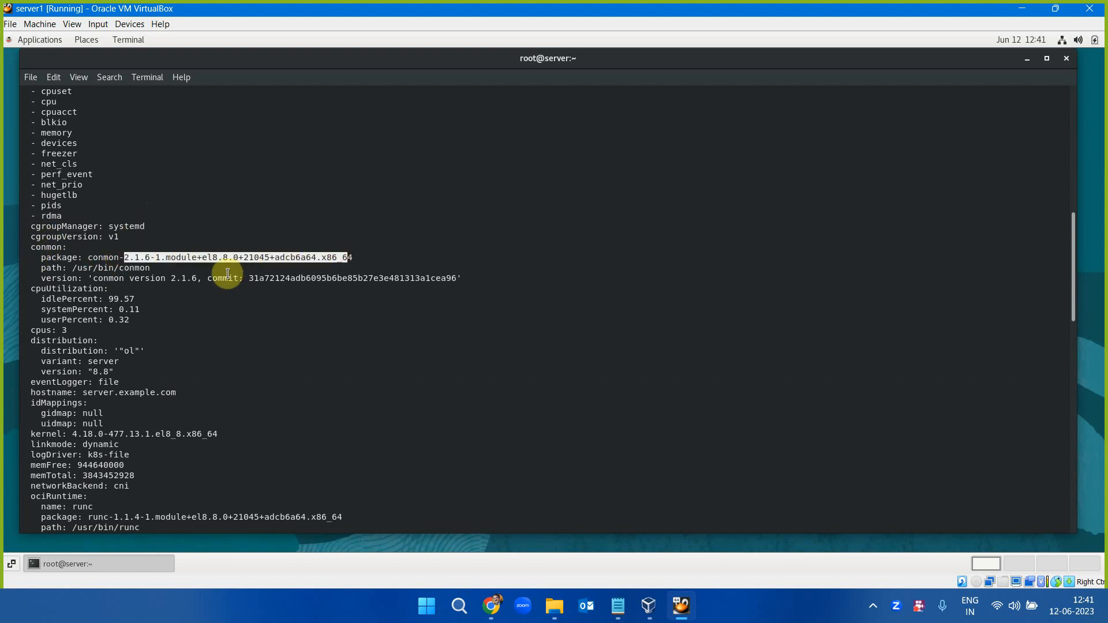
pyautogui.moveTo(57, 309)
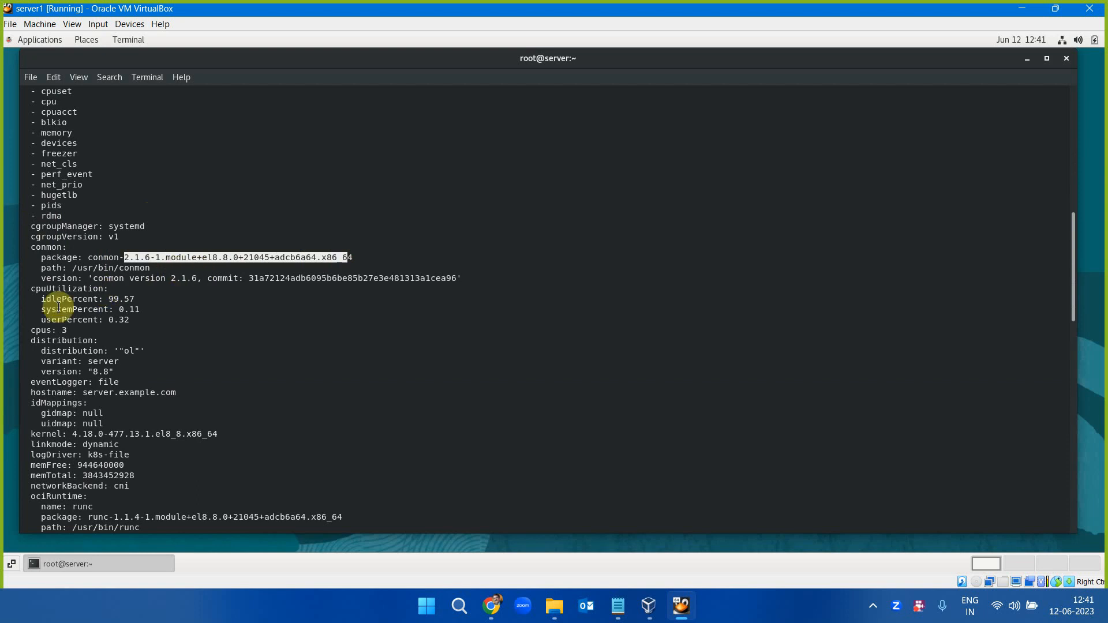
pyautogui.scroll(-3)
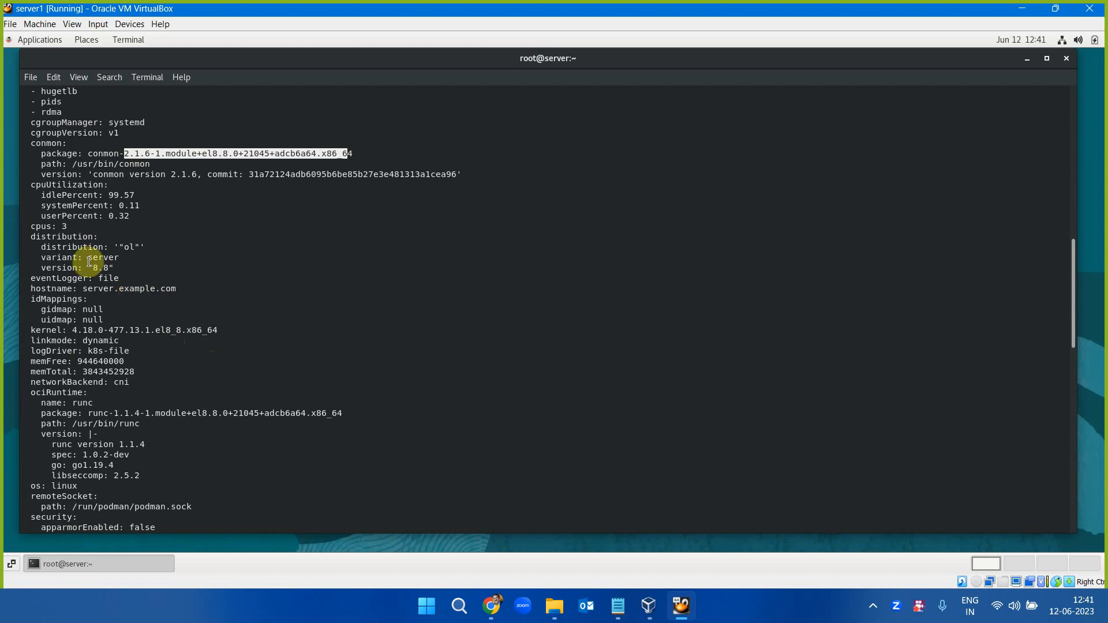
pyautogui.scroll(-3)
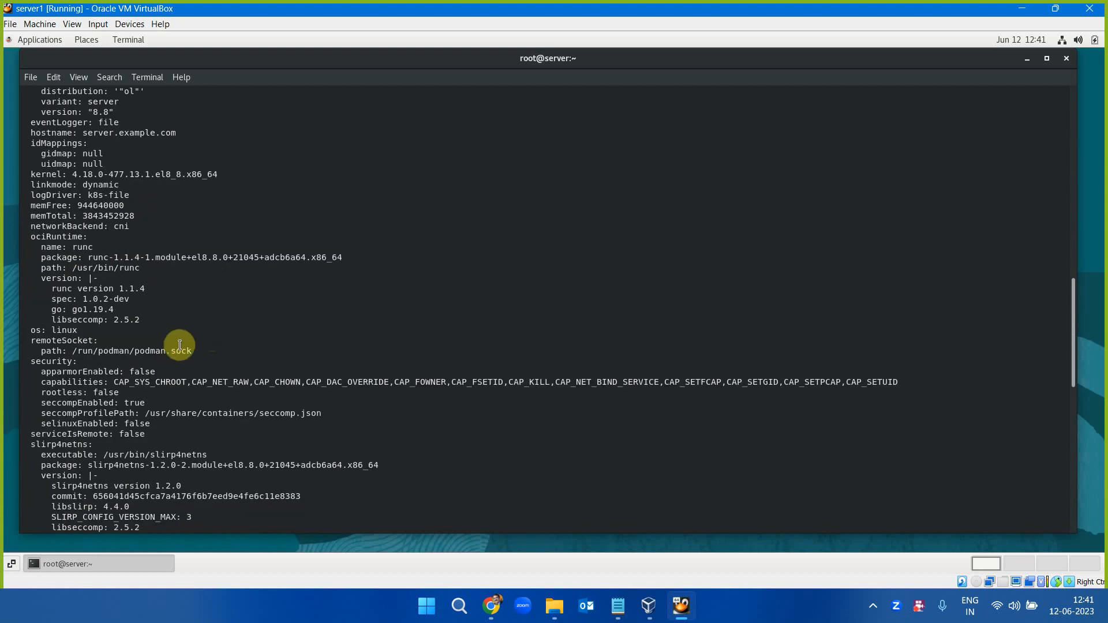
pyautogui.scroll(-3)
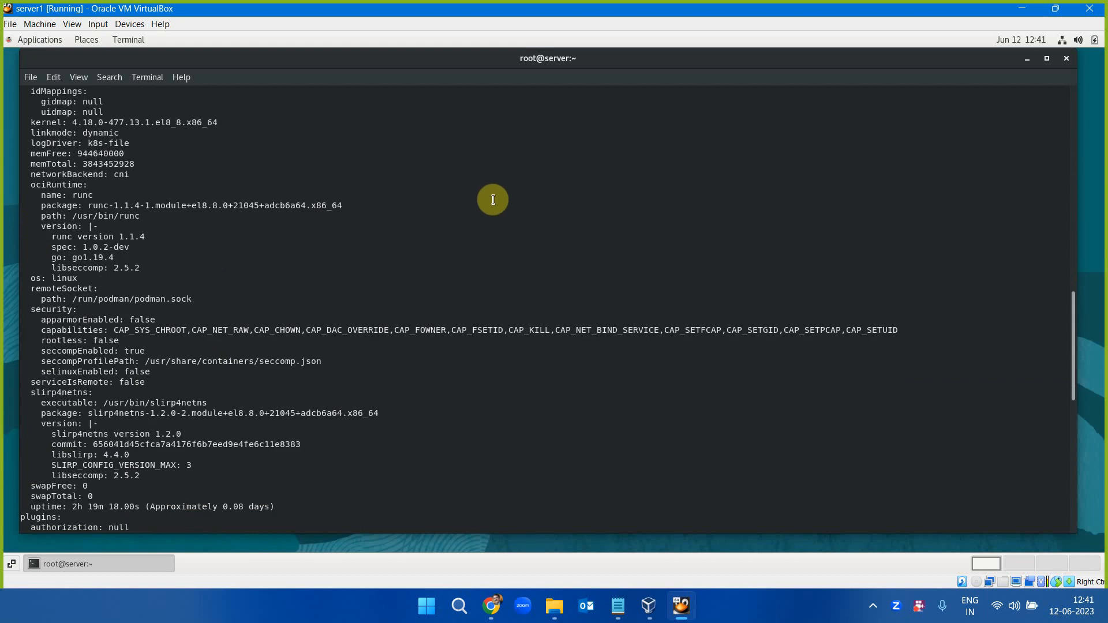
pyautogui.moveTo(508, 206)
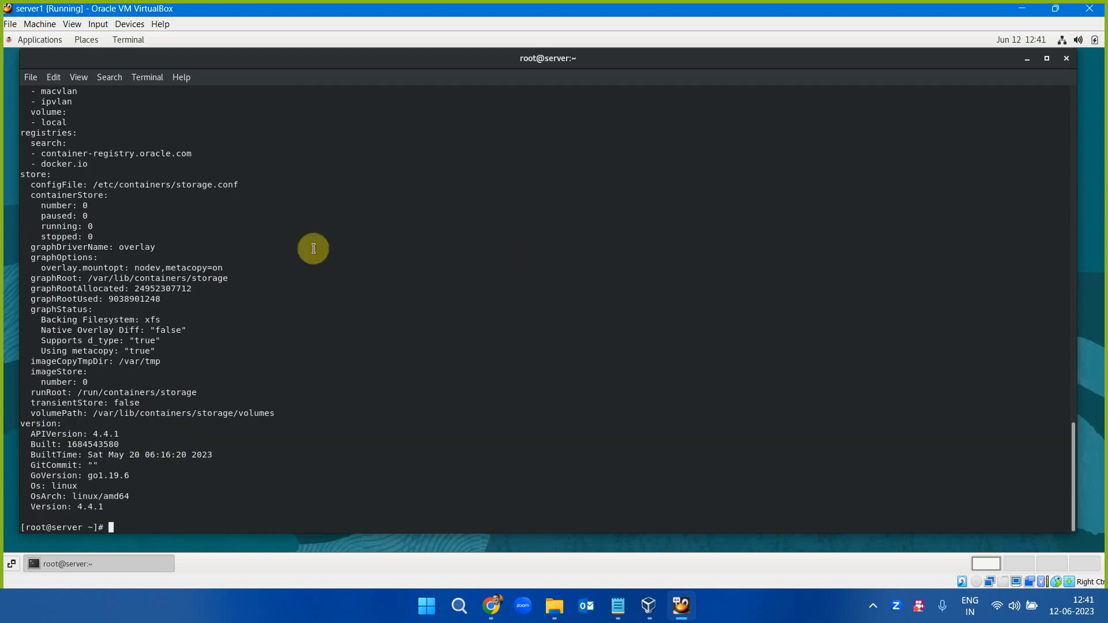
pyautogui.moveTo(114, 325)
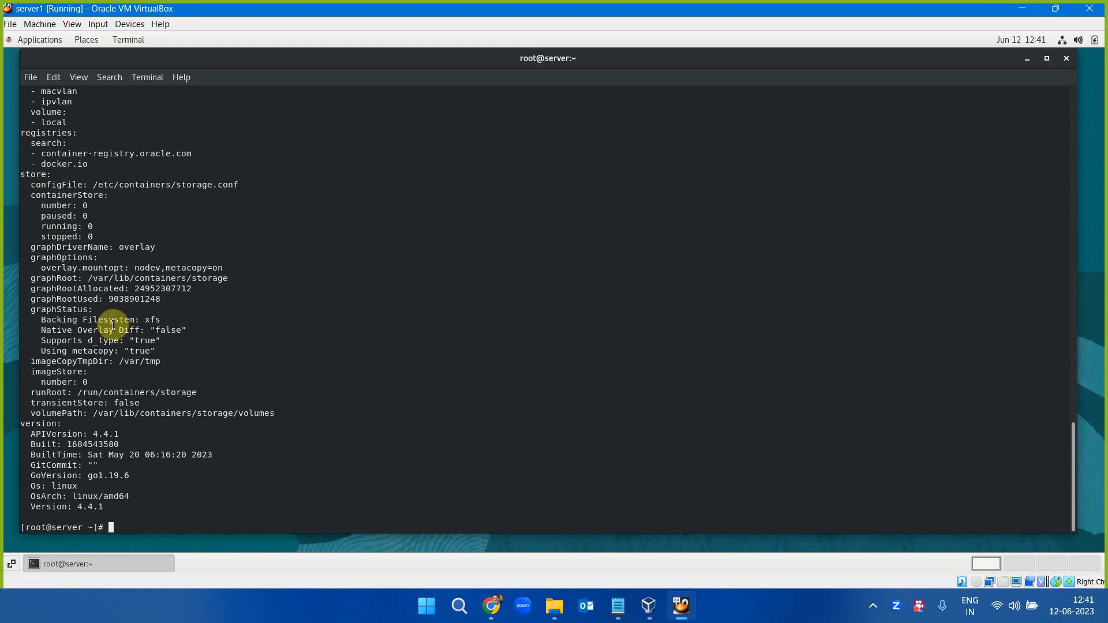
pyautogui.moveTo(90, 146)
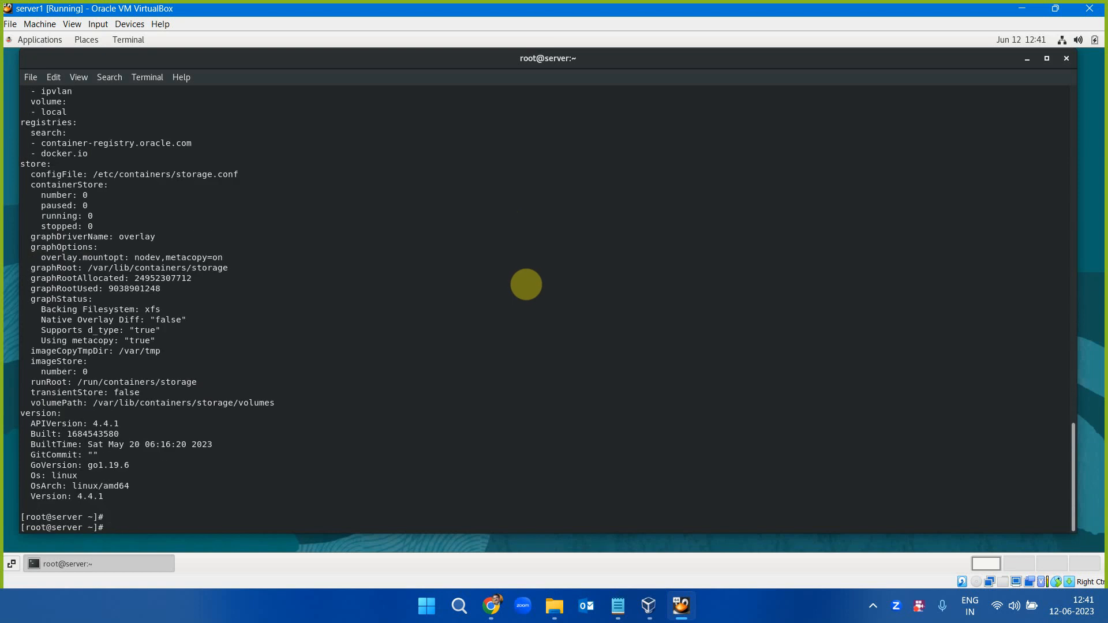
# Step: Run 'podman run hello-world' to pull and start the hello-world container
pyautogui.write('pod')
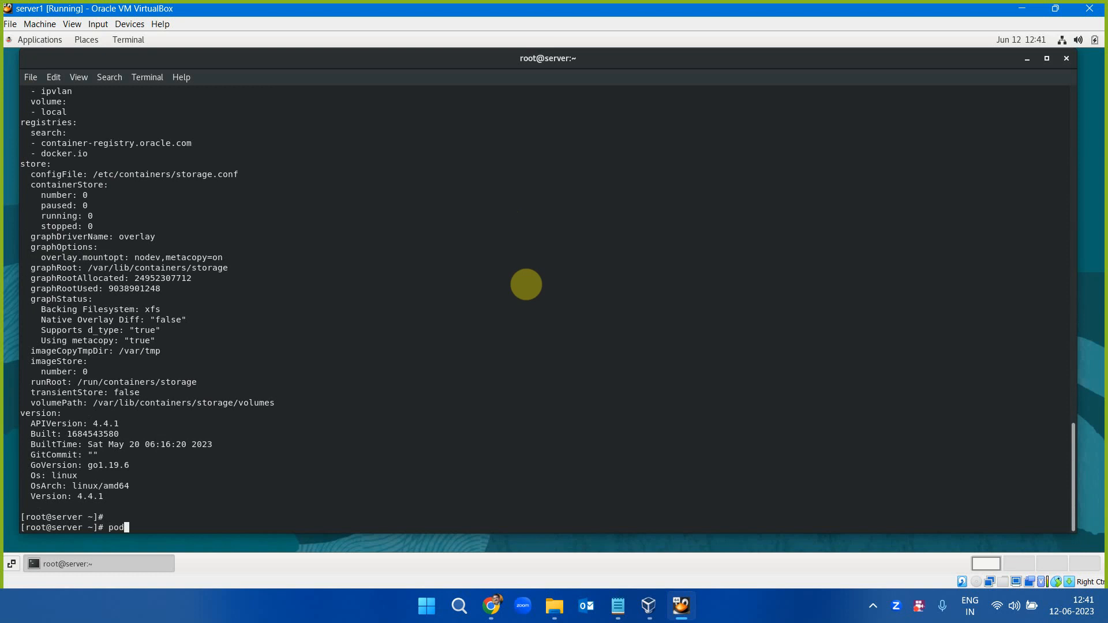
pyautogui.write('man run')
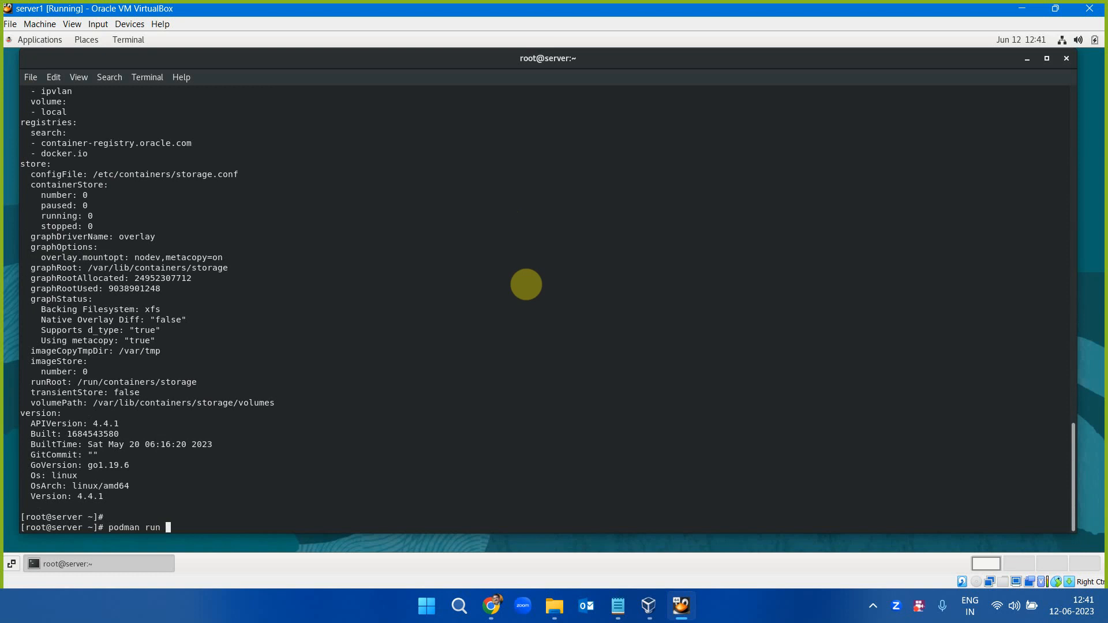
pyautogui.write('hello-world')
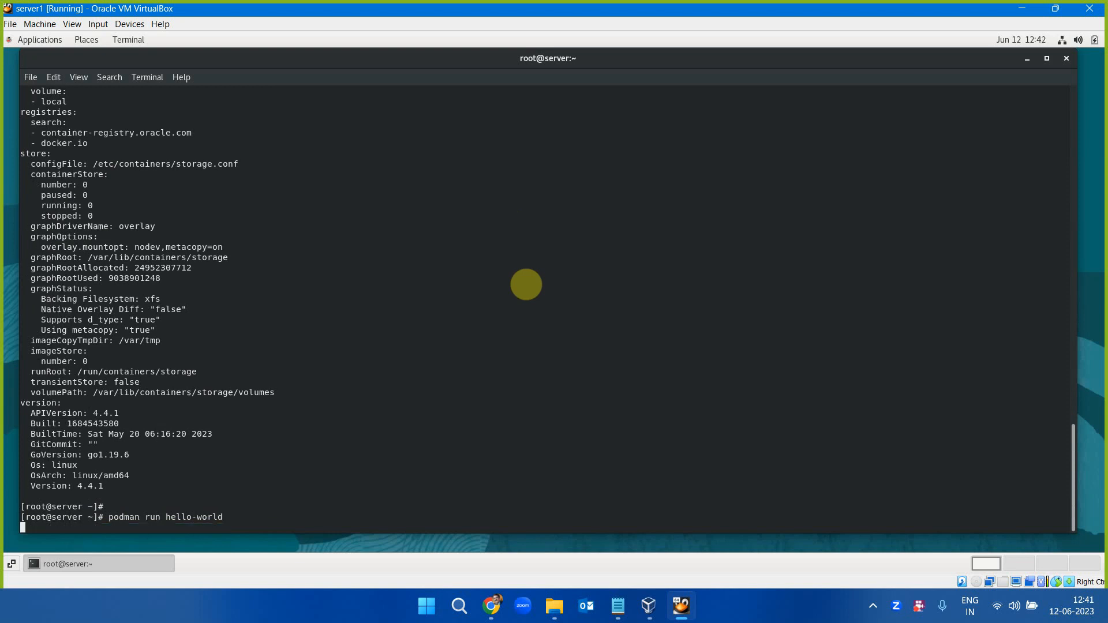
pyautogui.press('Return')
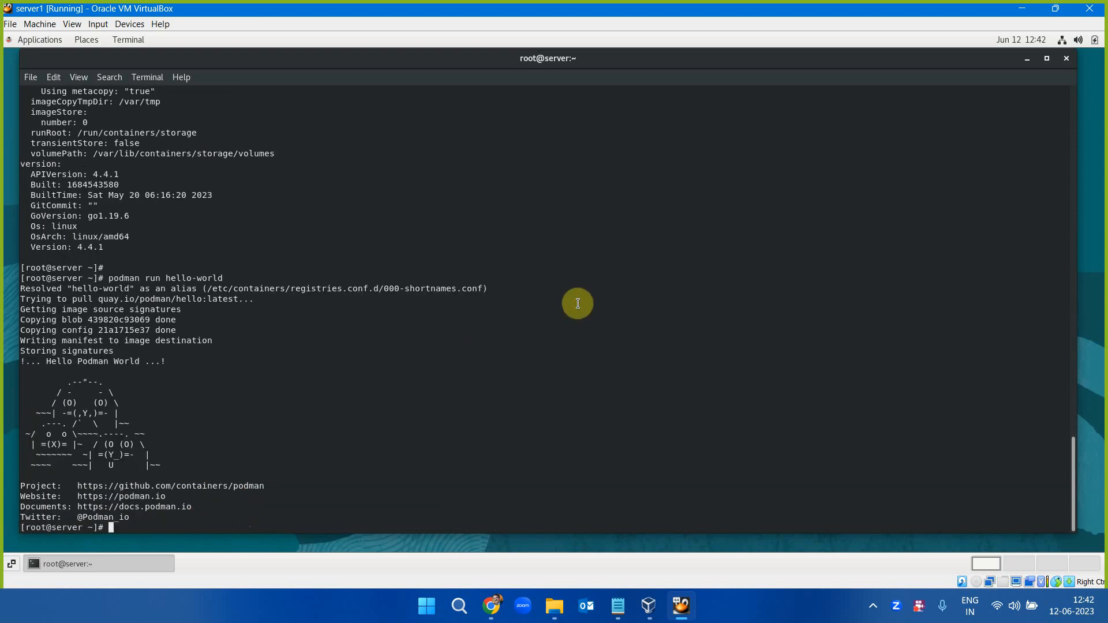
pyautogui.moveTo(182, 401)
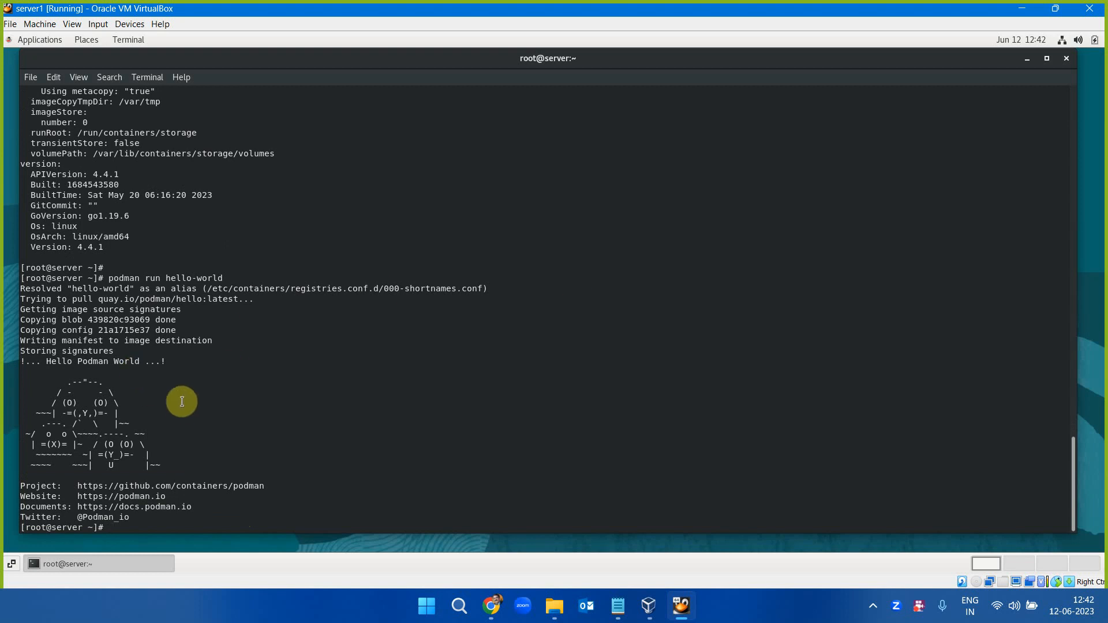
pyautogui.moveTo(159, 277)
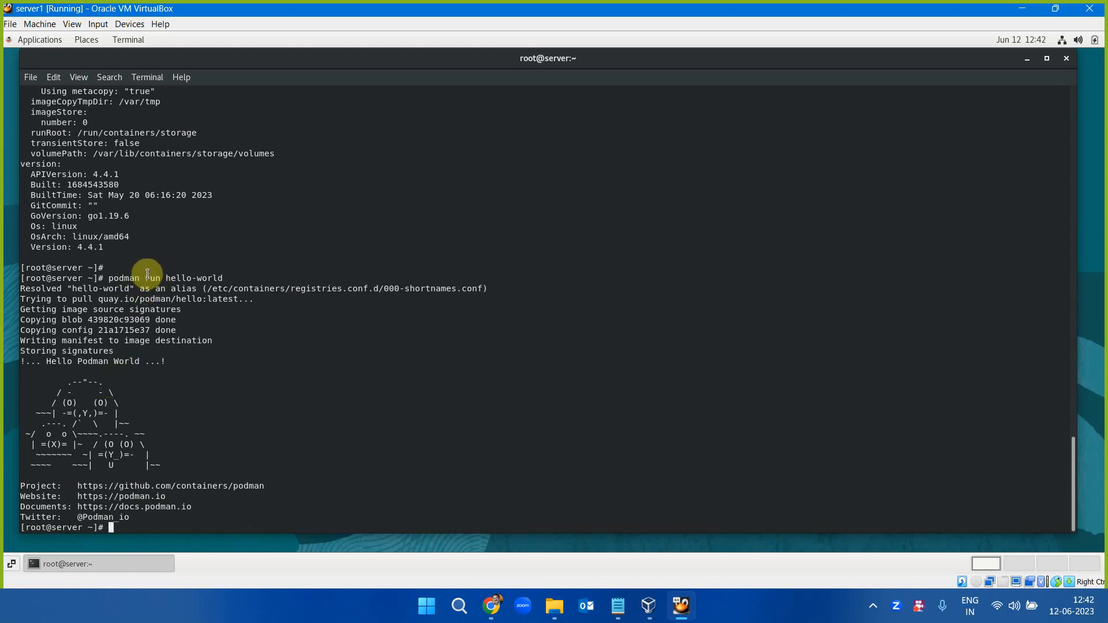
pyautogui.moveTo(174, 277)
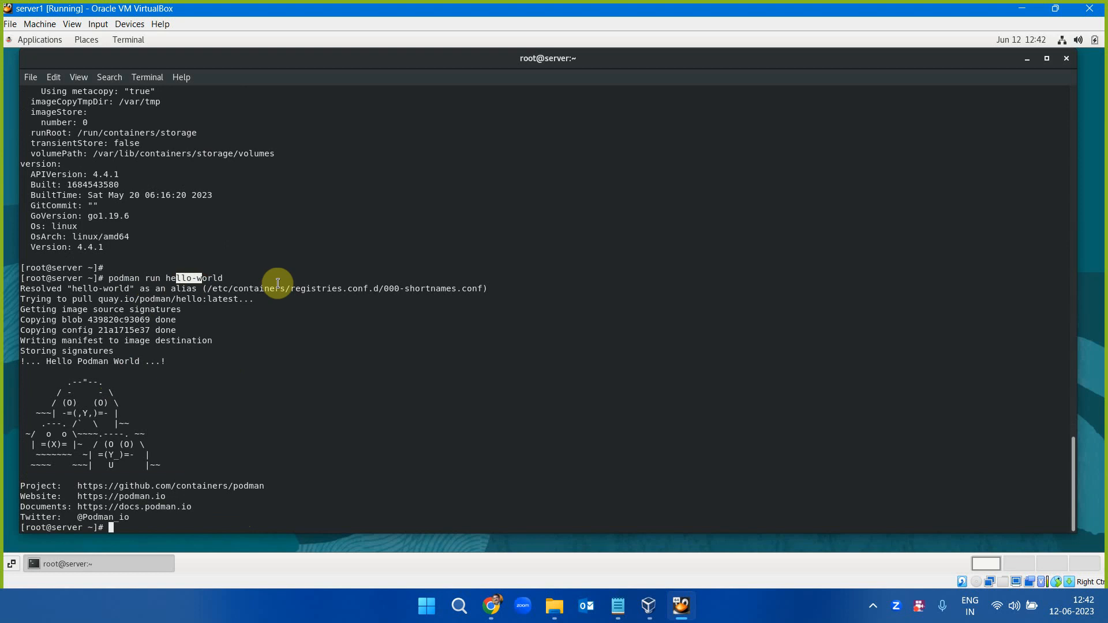
pyautogui.moveTo(199, 317)
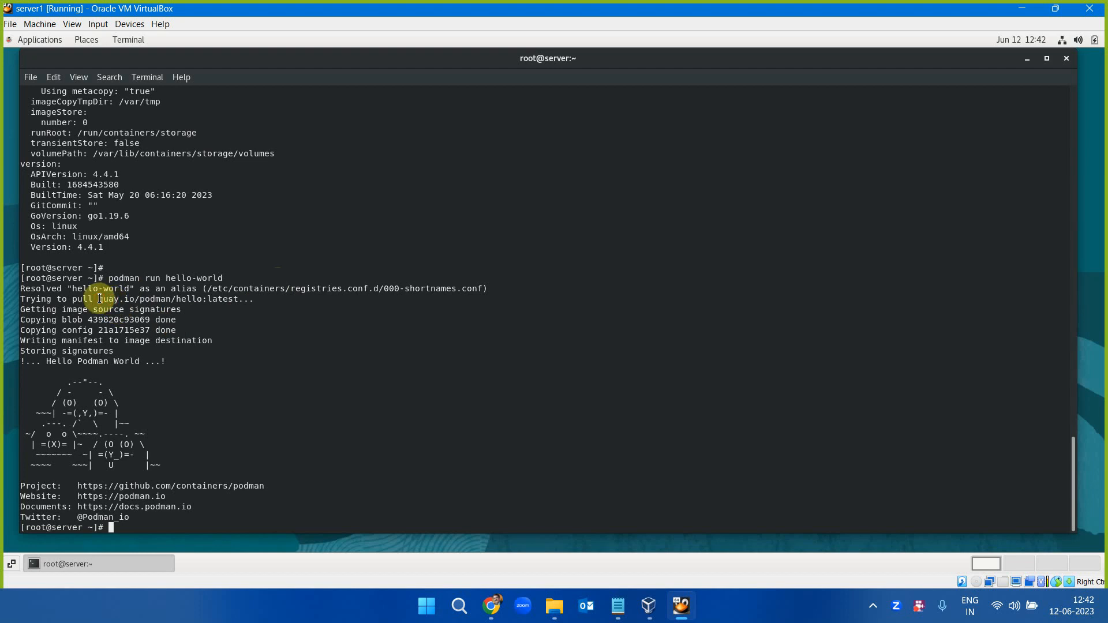
pyautogui.moveTo(98, 299); pyautogui.dragTo(230, 299)
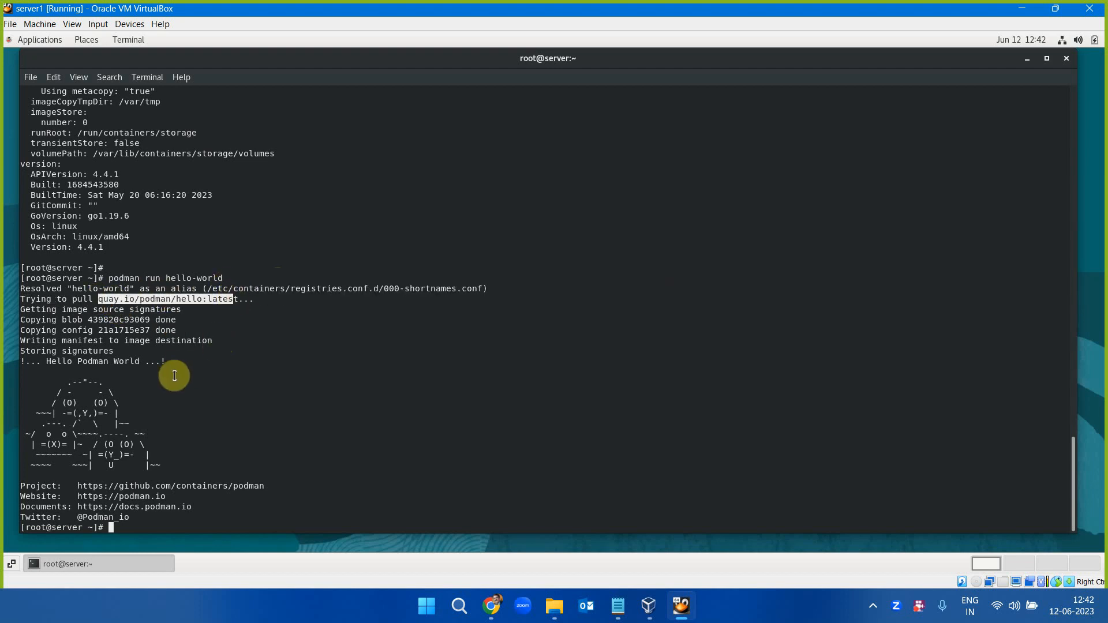
pyautogui.moveTo(123, 453)
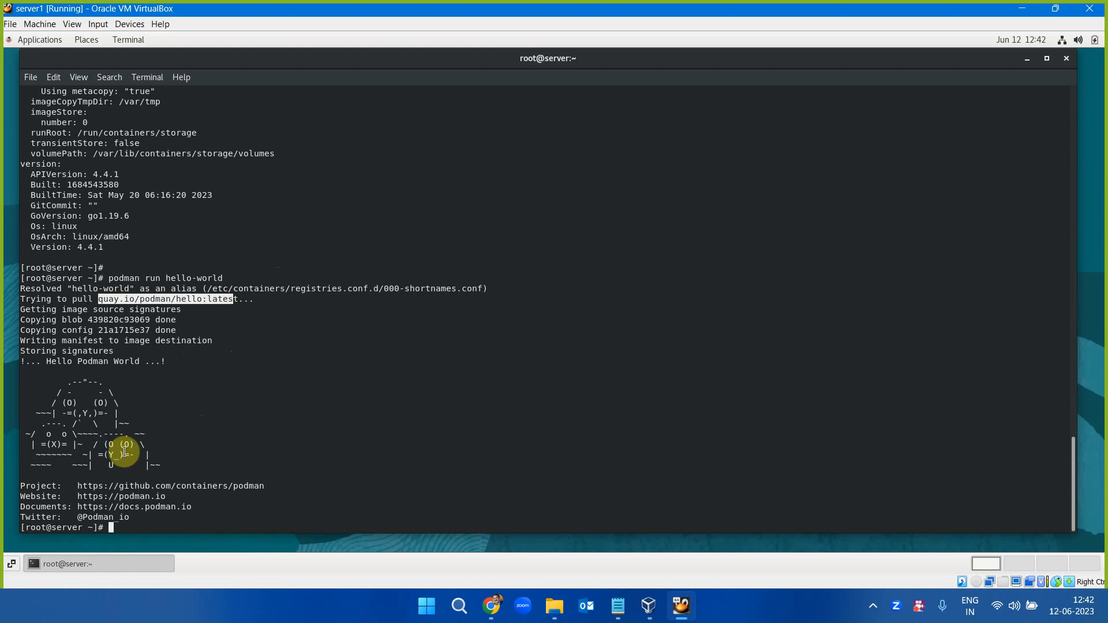
pyautogui.moveTo(256, 360)
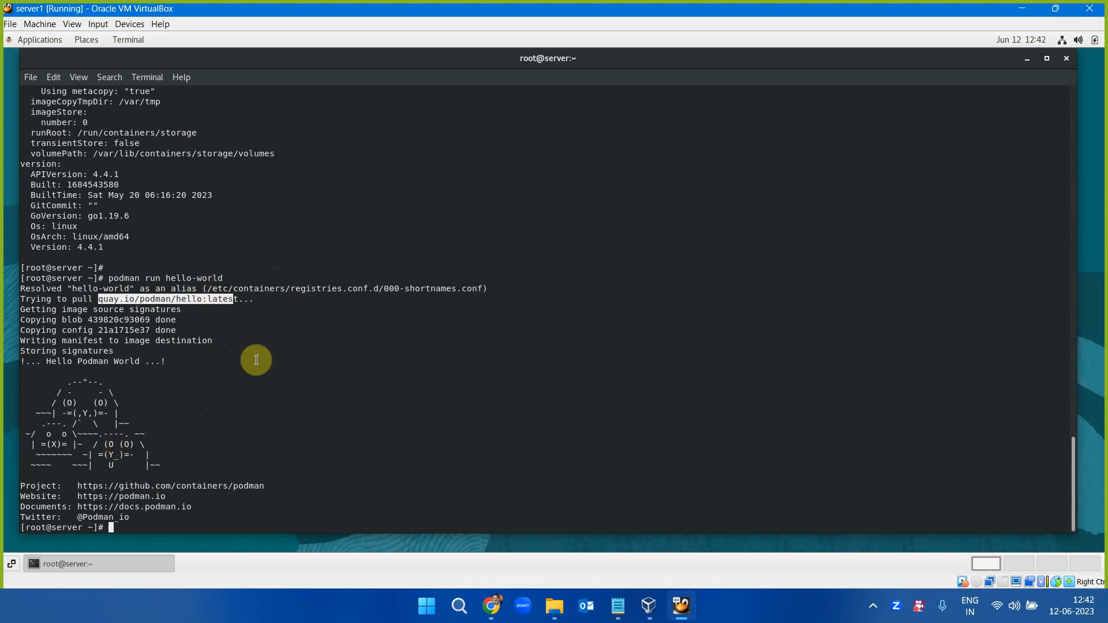
pyautogui.moveTo(558, 570)
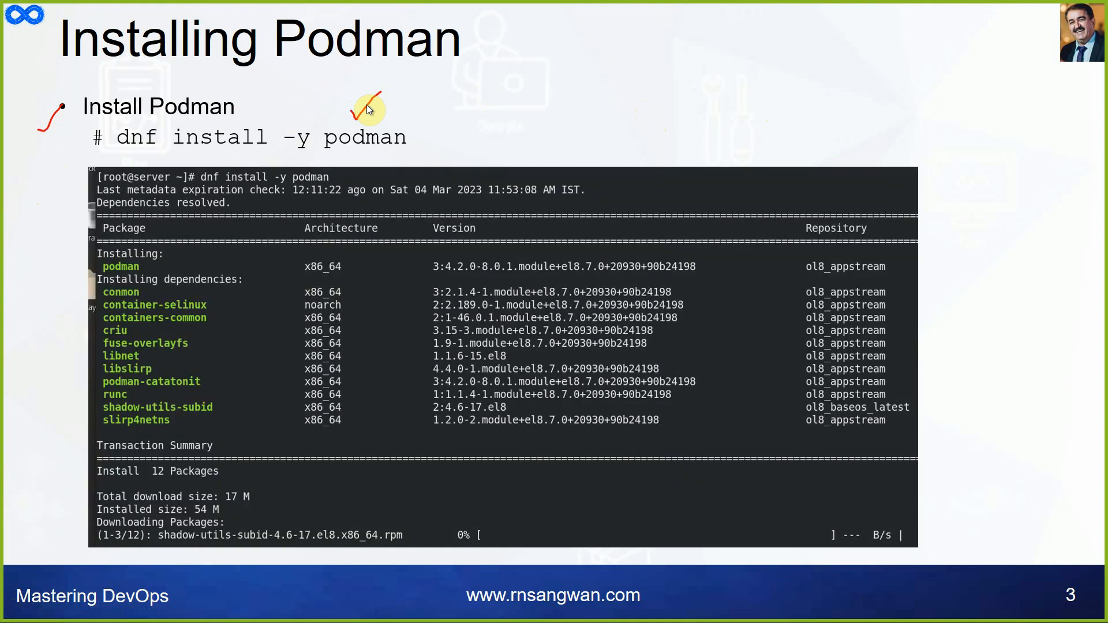
pyautogui.moveTo(255, 173)
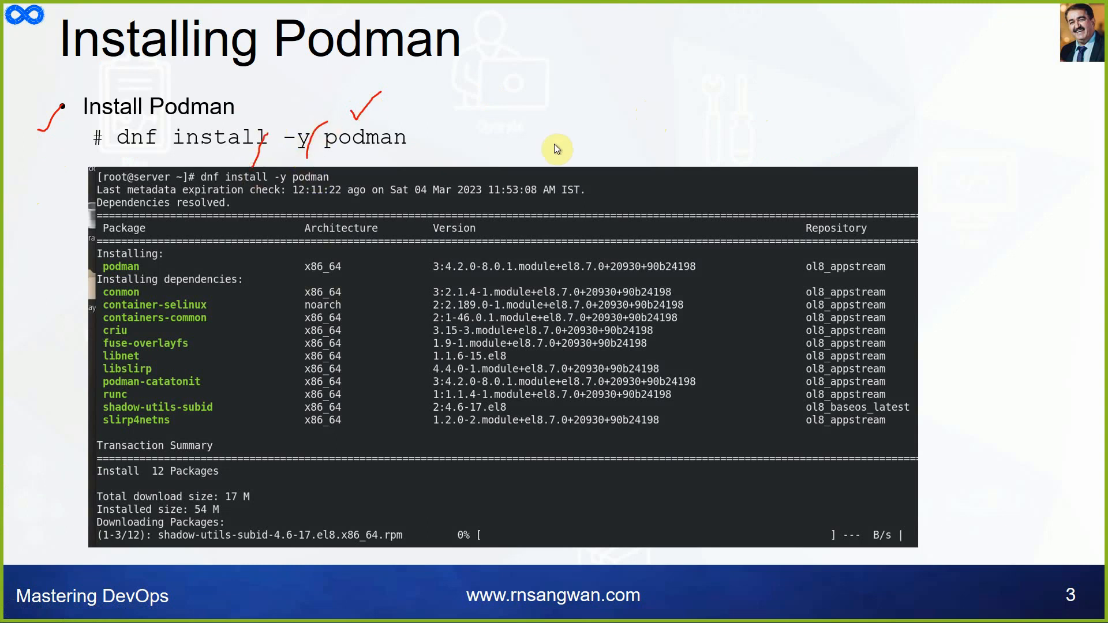
# Step: Advance to slide 4, 'Installing on Mac & Windows'
pyautogui.press('Right')
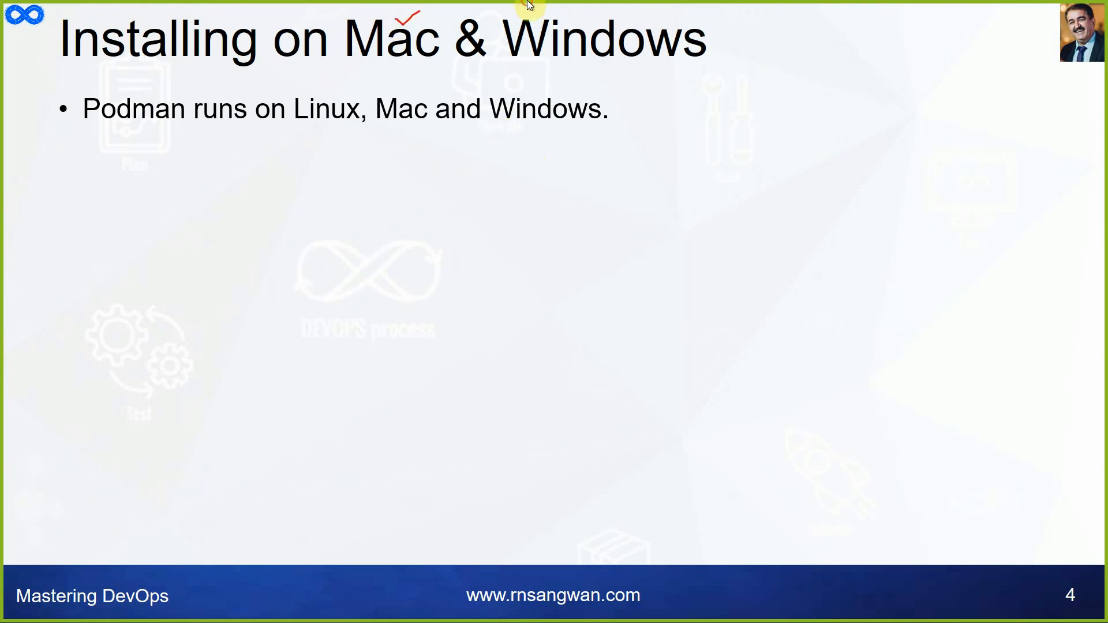
pyautogui.moveTo(269, 92)
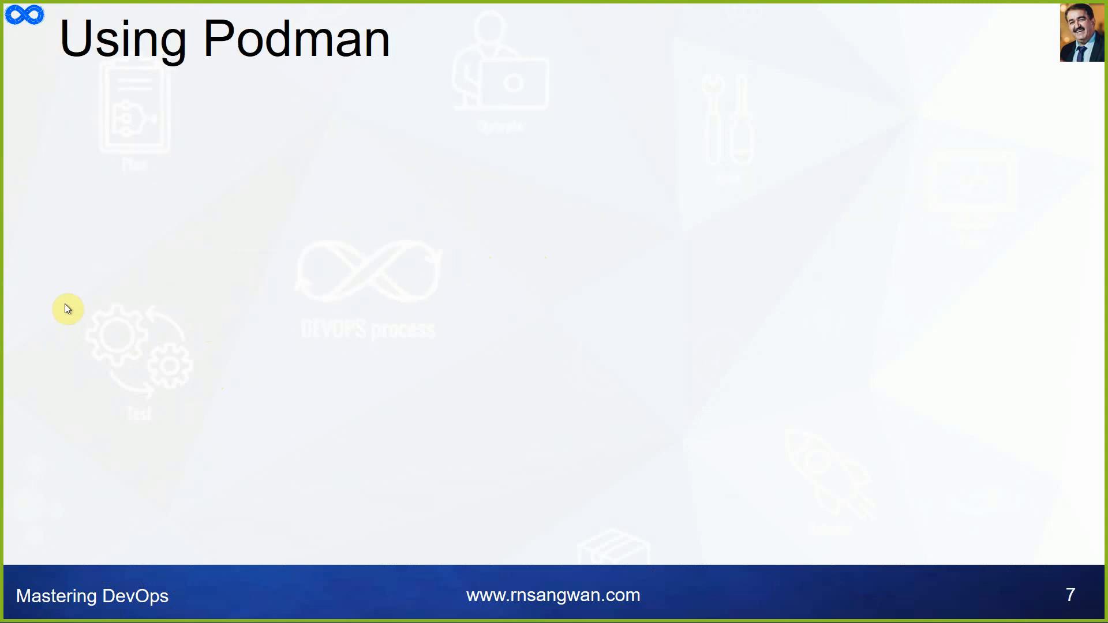
# Step: Advance the slideshow to the Working with Podman Containers slide
pyautogui.press('Right')
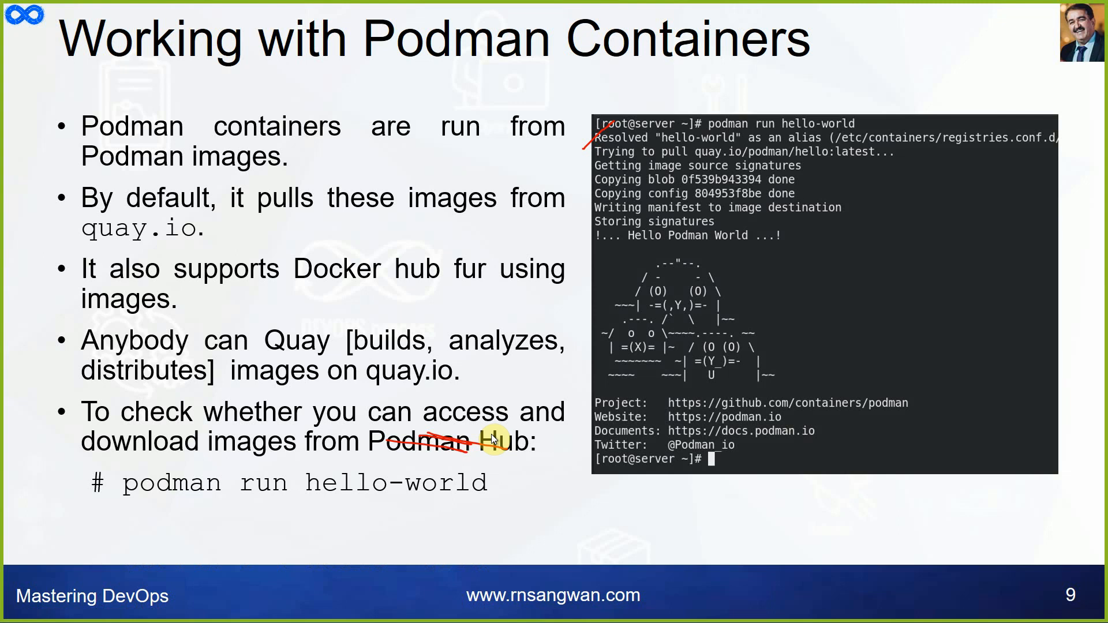
# Step: On slide 10, add '# podman pull container-registry.oracle.com/mysql/community-server:latest'
pyautogui.press('right')
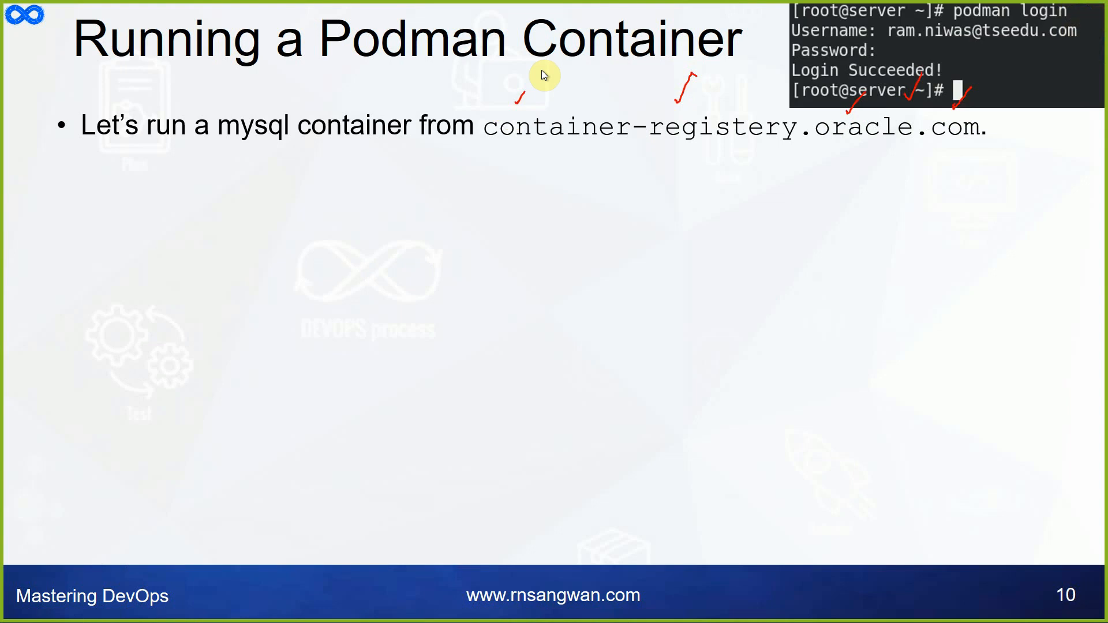
pyautogui.moveTo(544, 115)
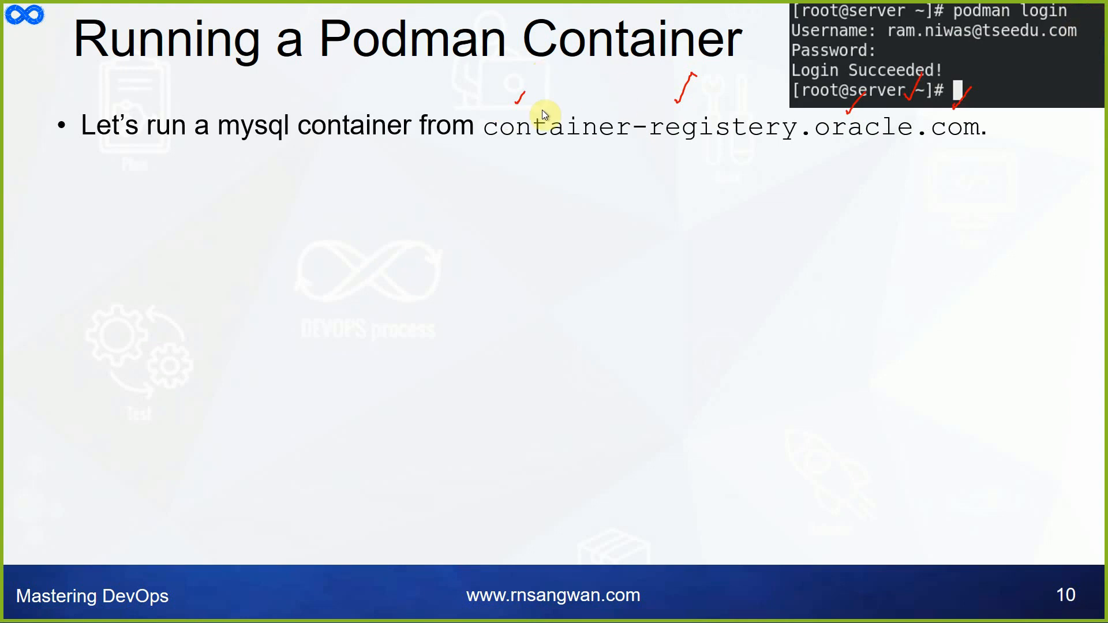
pyautogui.moveTo(646, 13)
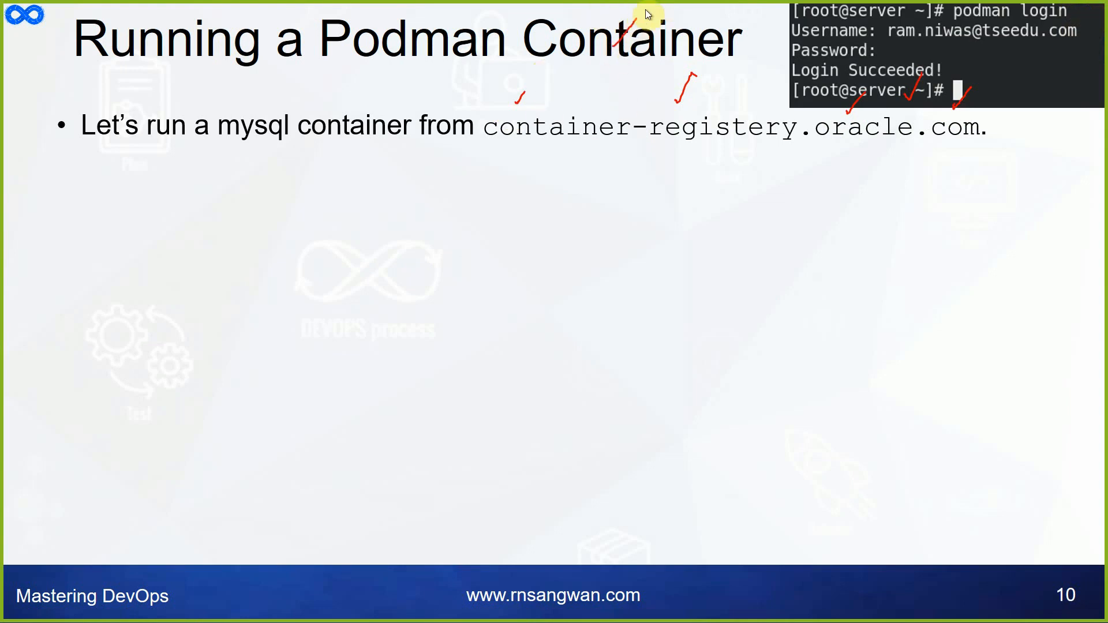
pyautogui.moveTo(1050, 9)
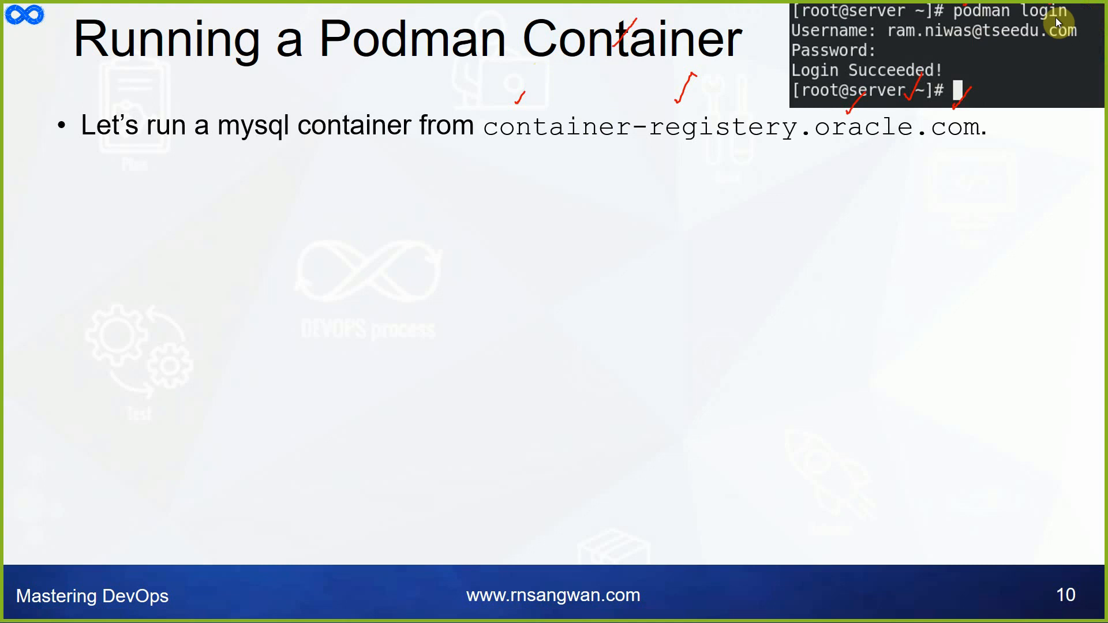
pyautogui.write('# podman pull container-registry.oracle.com/mysql/community-server:latest')
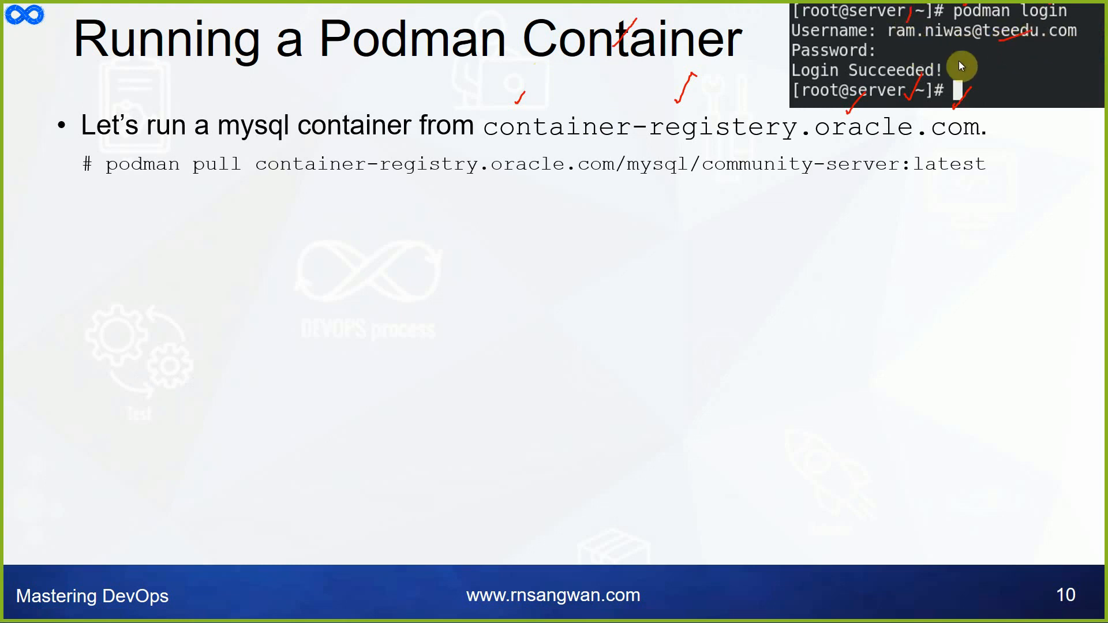
pyautogui.moveTo(988, 62)
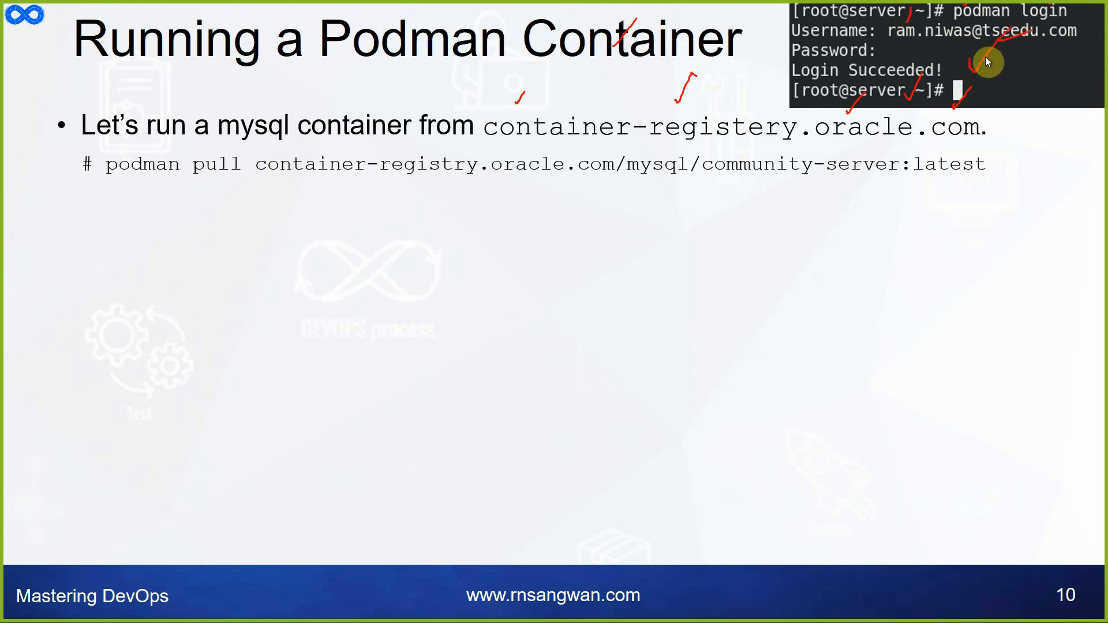
pyautogui.moveTo(773, 60)
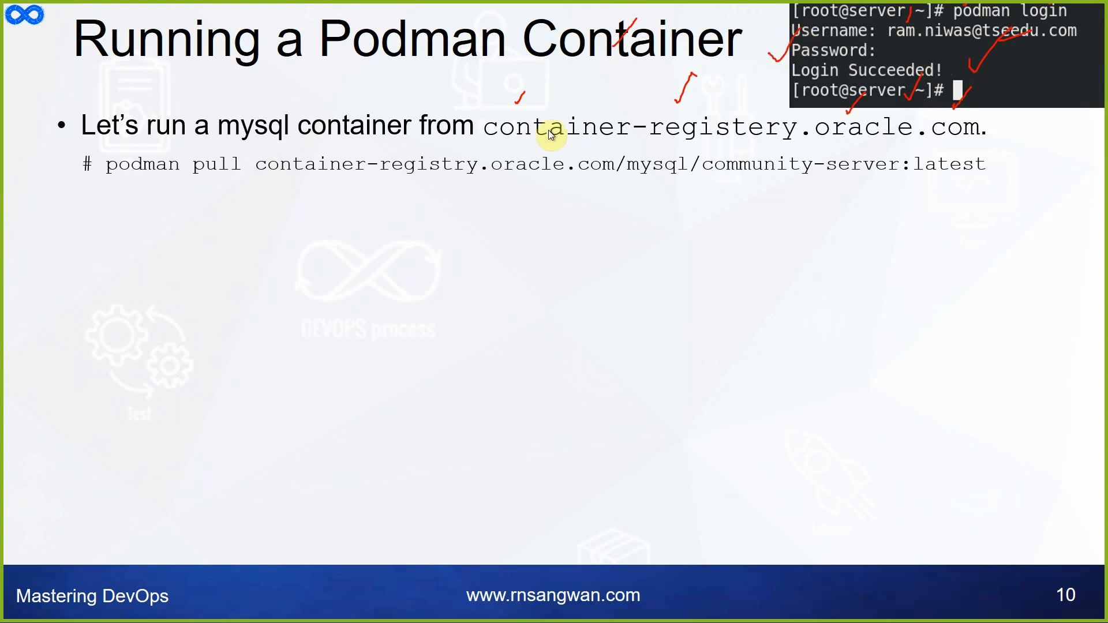
pyautogui.moveTo(7, 322)
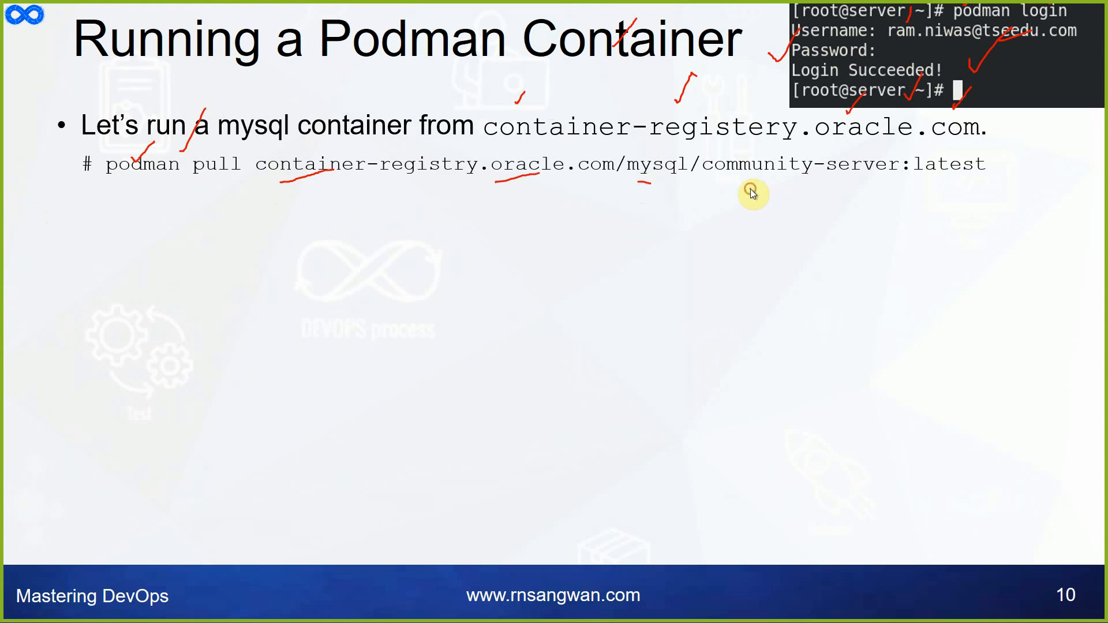
# Step: Underline the image name and add '# podman run --name=mysql1 -d mysql/community-server:latest'
pyautogui.moveTo(753, 191); pyautogui.dragTo(944, 184)
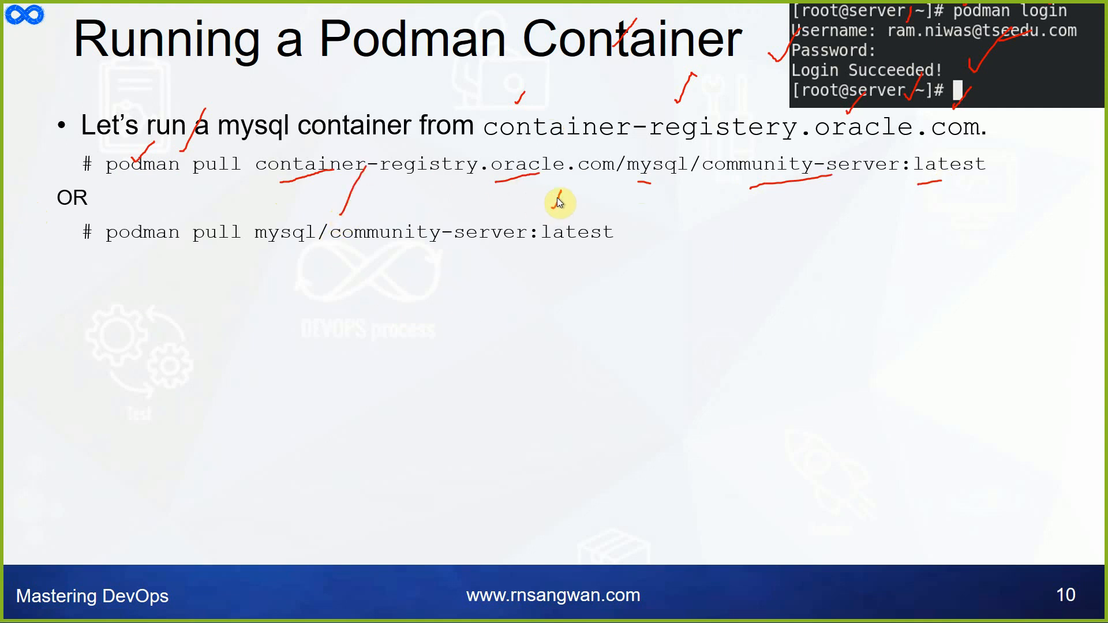
pyautogui.write('# podman run --name=mysql1 -d mysql/community-server:latest')
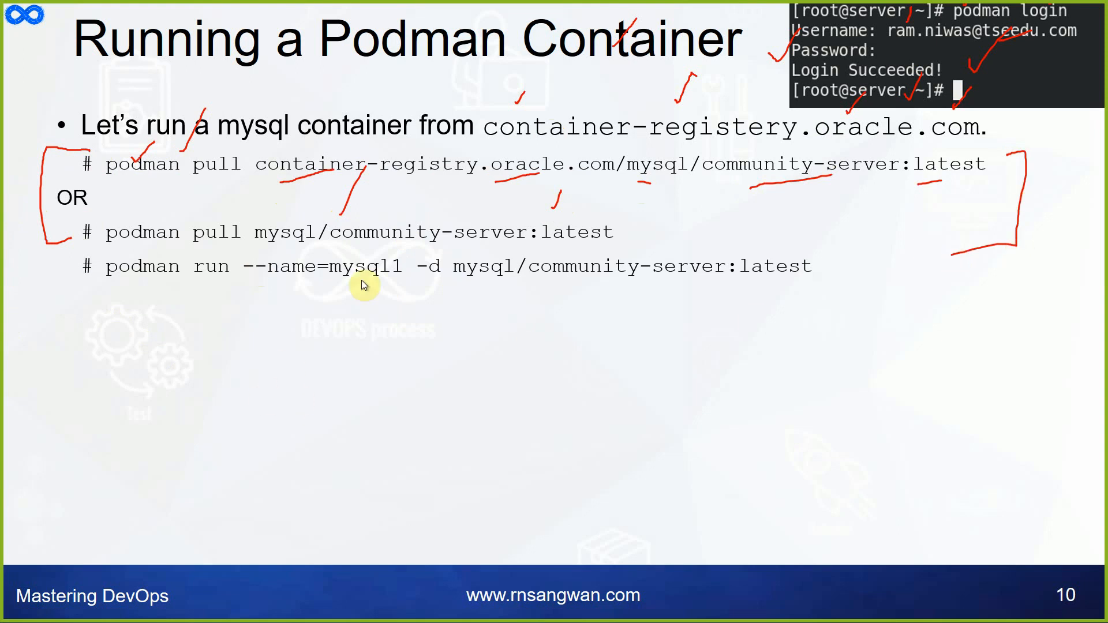
pyautogui.moveTo(31, 284)
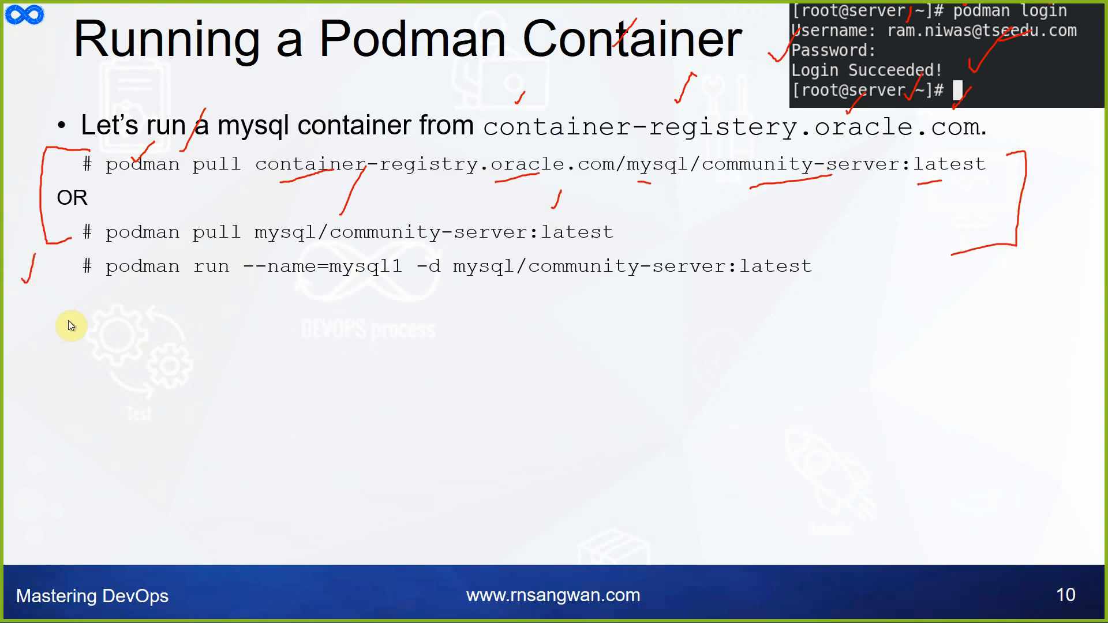
pyautogui.moveTo(267, 280)
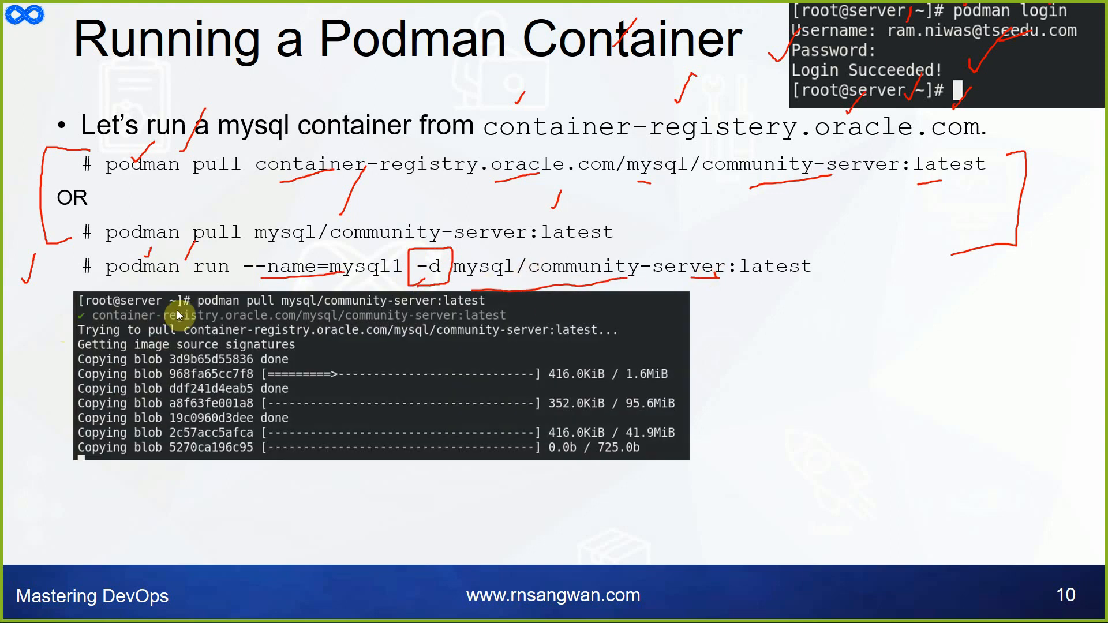
pyautogui.moveTo(265, 299)
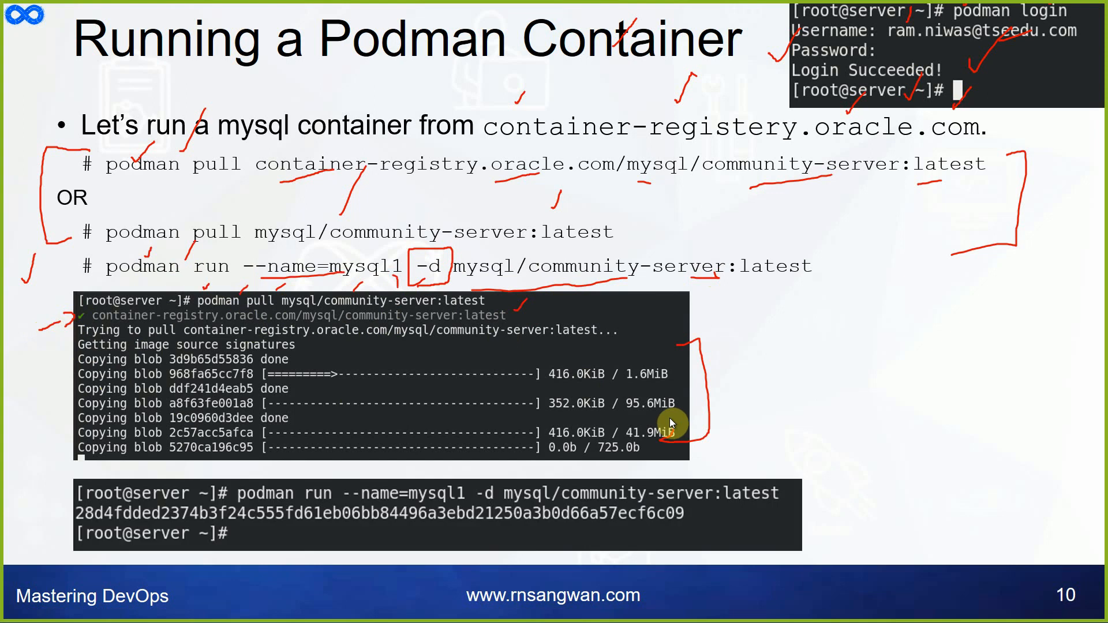
pyautogui.moveTo(253, 308)
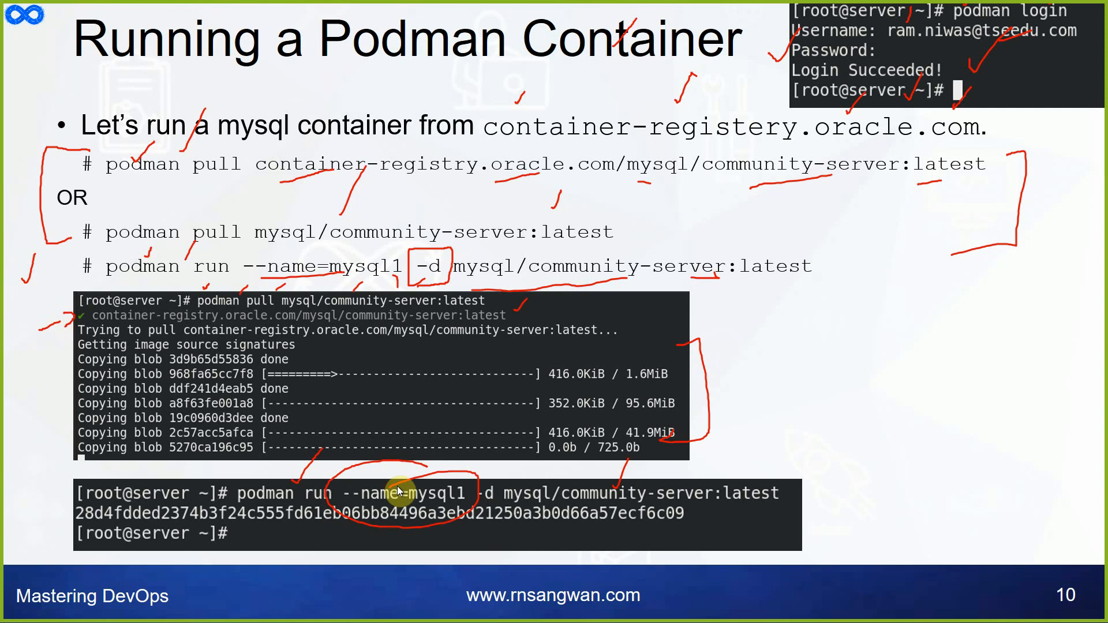
# Step: Advance to slide 11, 'Verify Running Container'
pyautogui.press('Right')
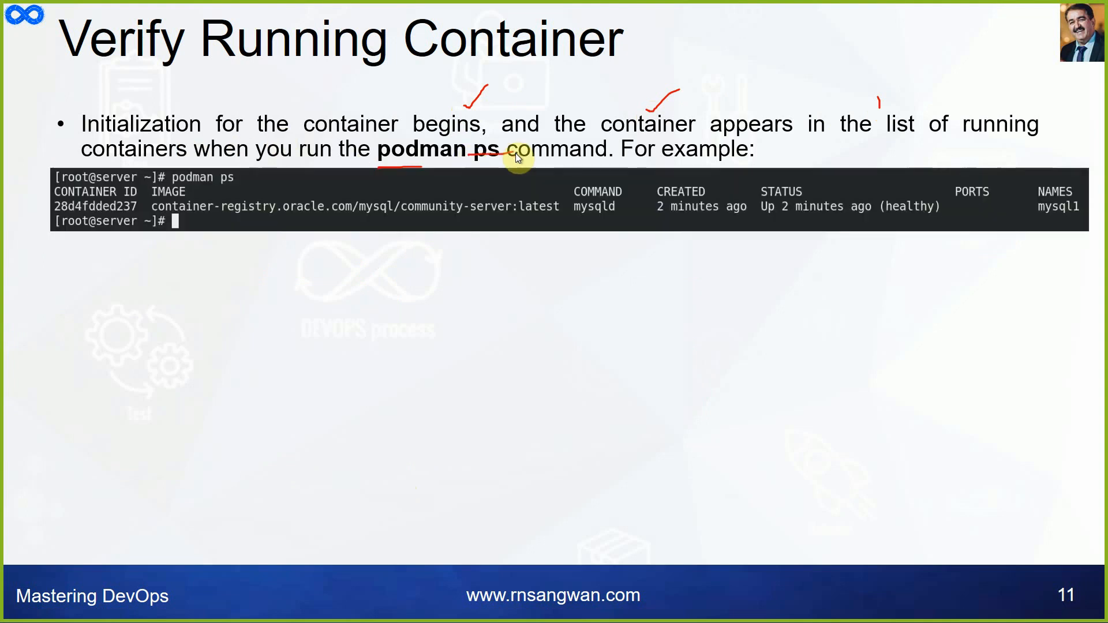
pyautogui.moveTo(242, 170)
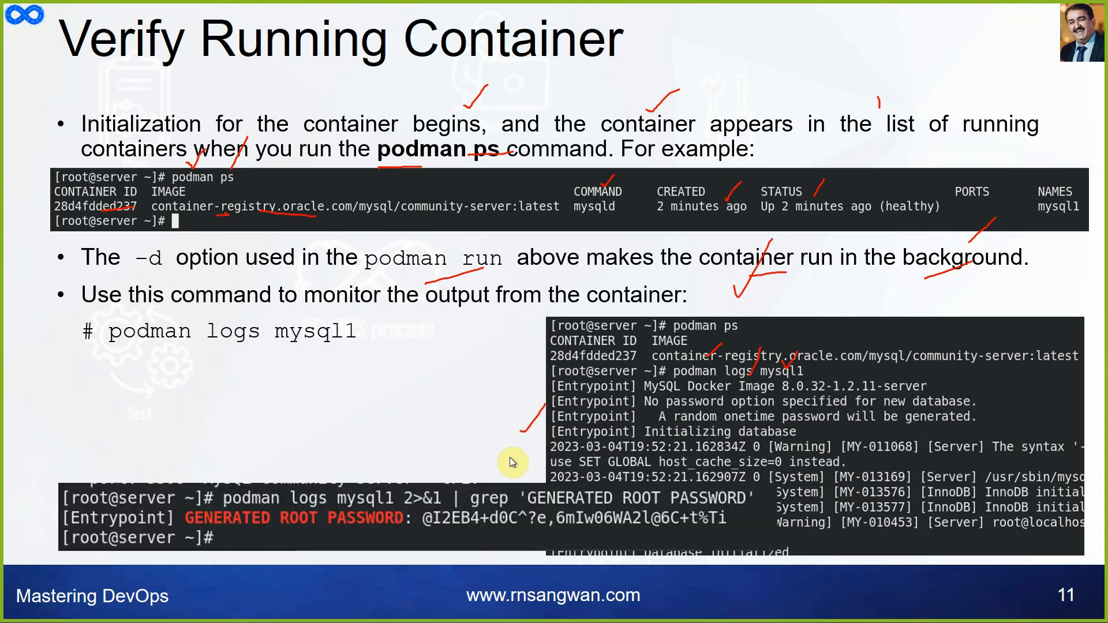
pyautogui.moveTo(374, 485)
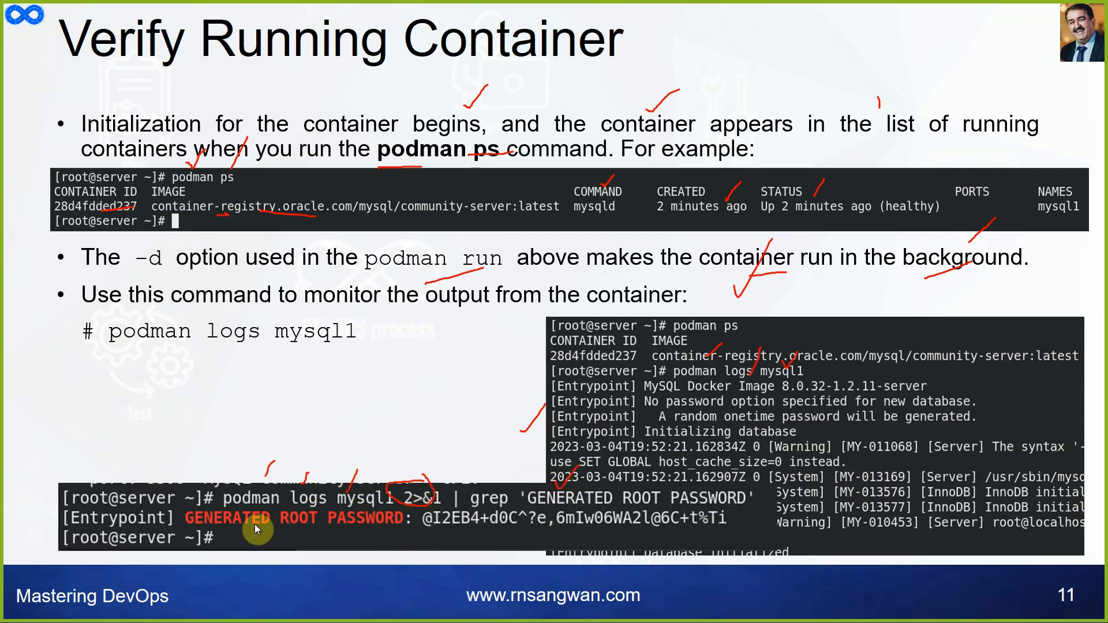
pyautogui.moveTo(450, 501)
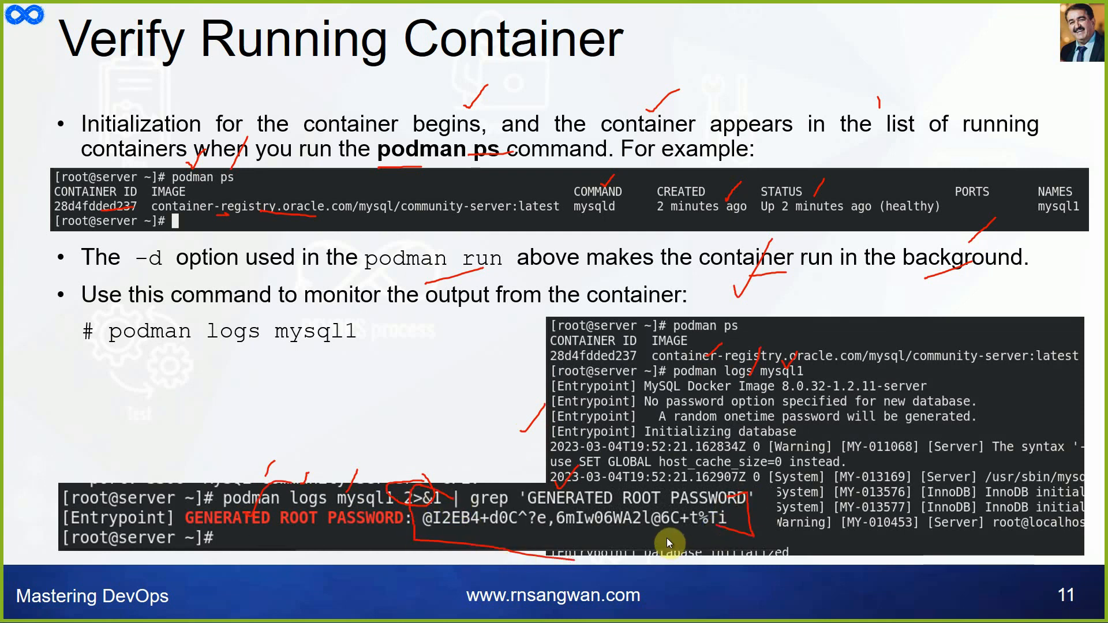
# Step: Advance to slide 12, 'Connecting to MySQL Server from within Container'
pyautogui.press('Right')
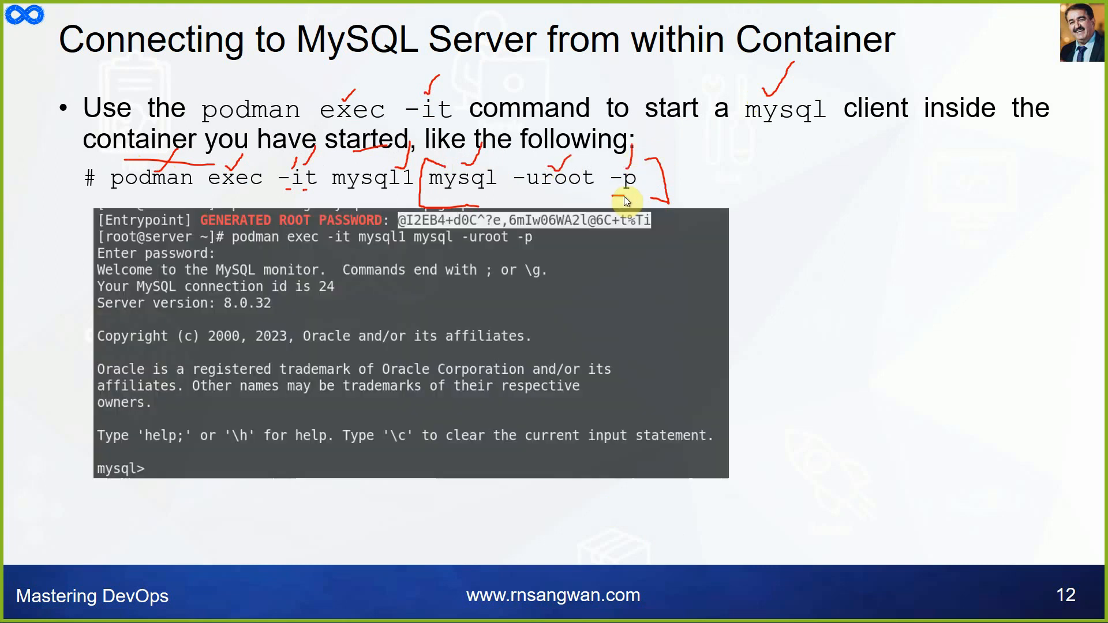